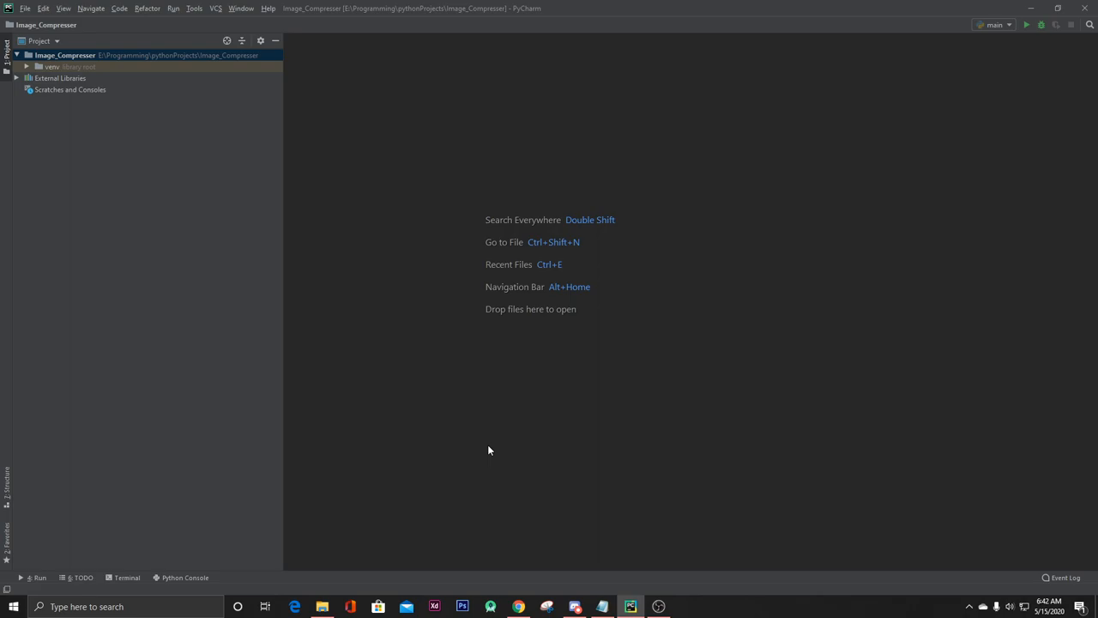
pyautogui.moveTo(472, 438)
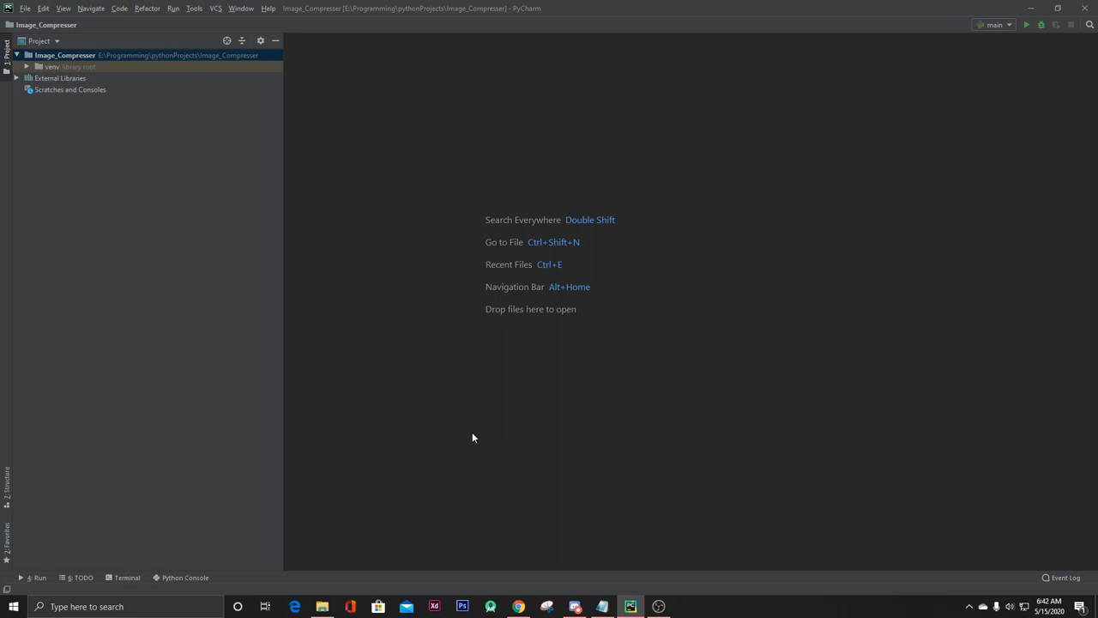
# Run 'pip install pillow' in the project terminal; Pillow 7.1.2 is already installed.
pyautogui.click(126, 576)
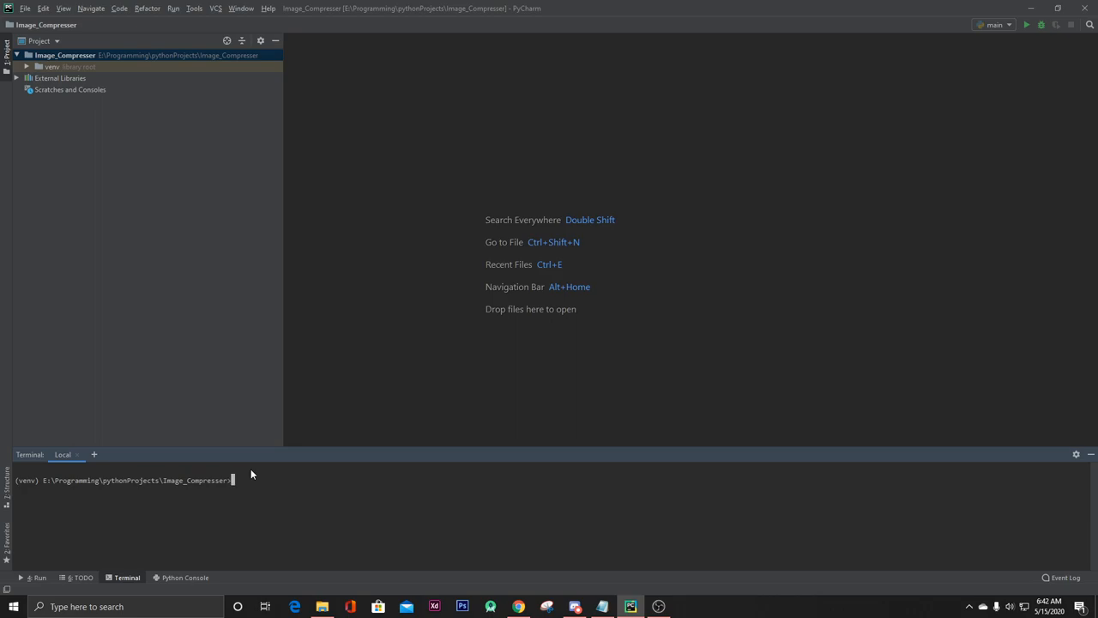
pyautogui.write('pip')
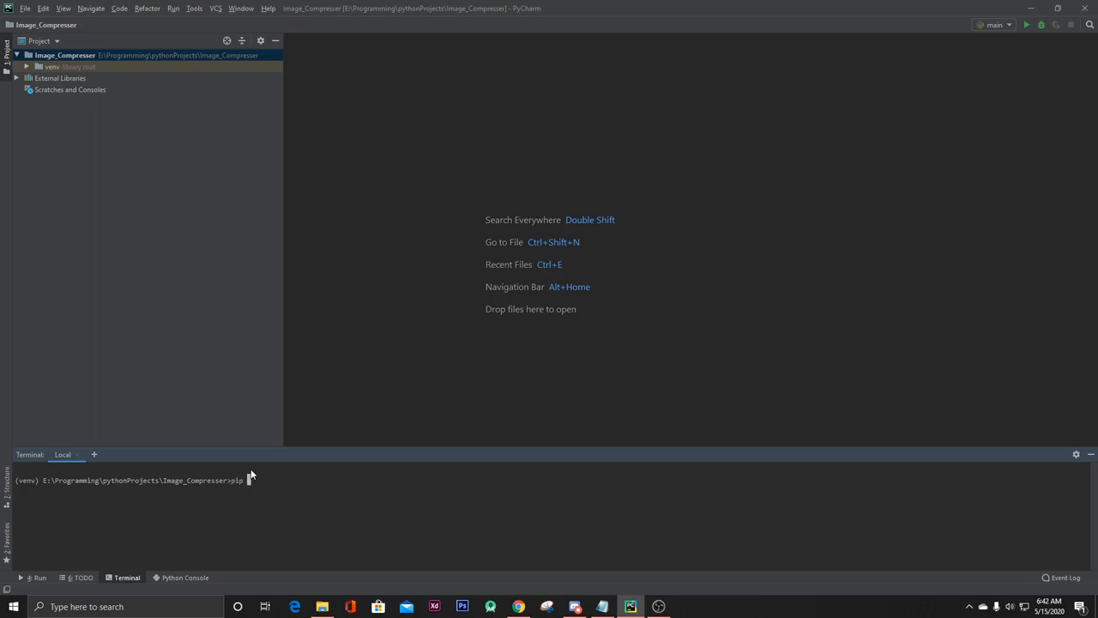
pyautogui.write('install')
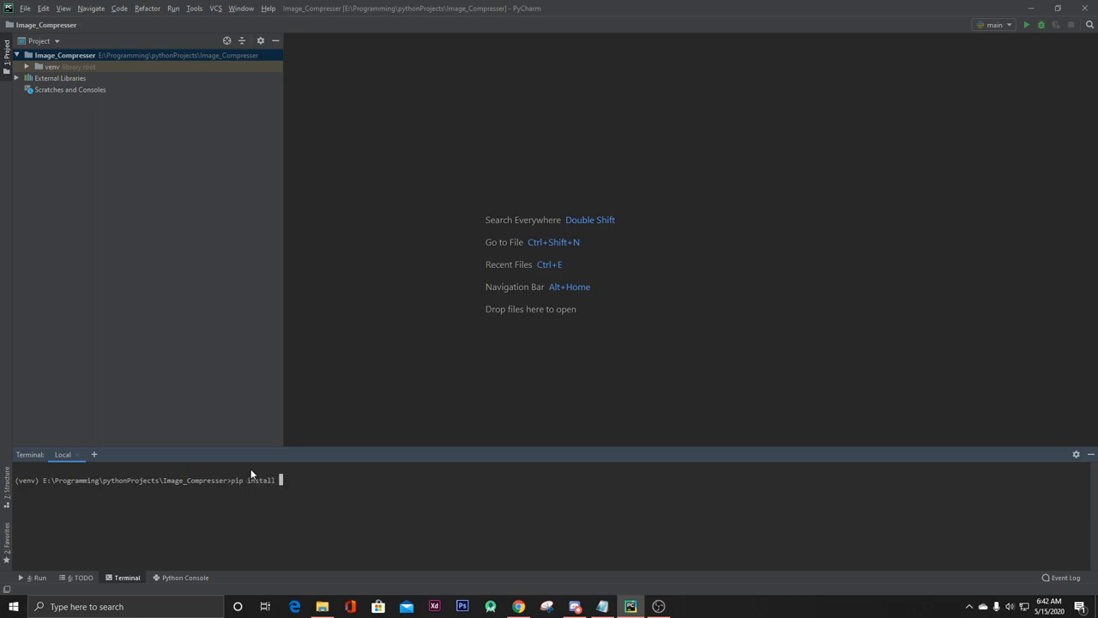
pyautogui.write('pillow')
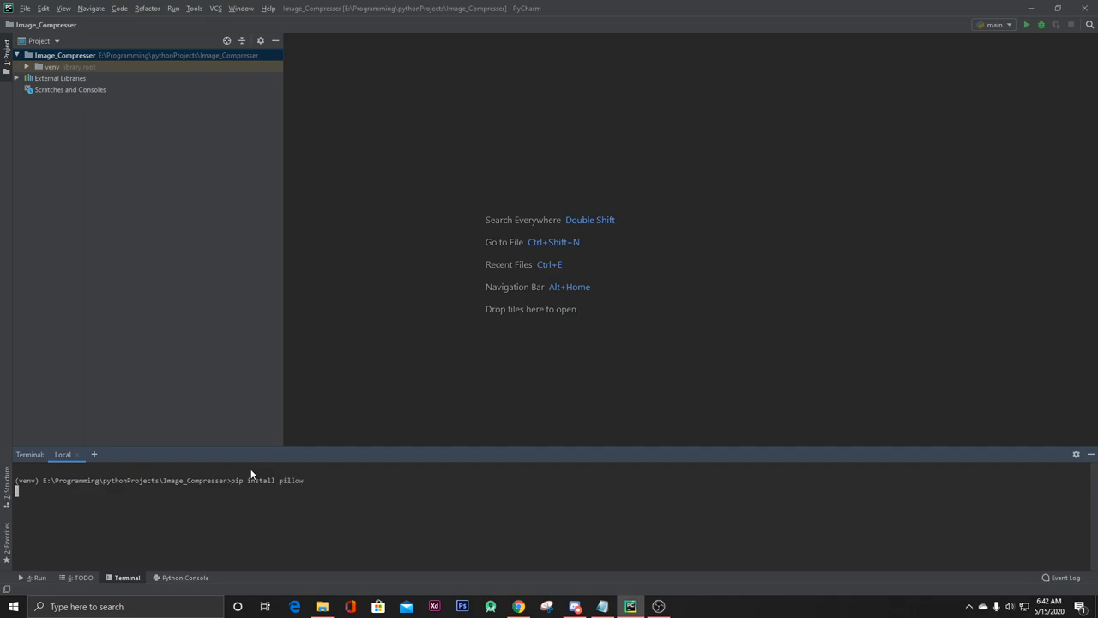
pyautogui.press('Return')
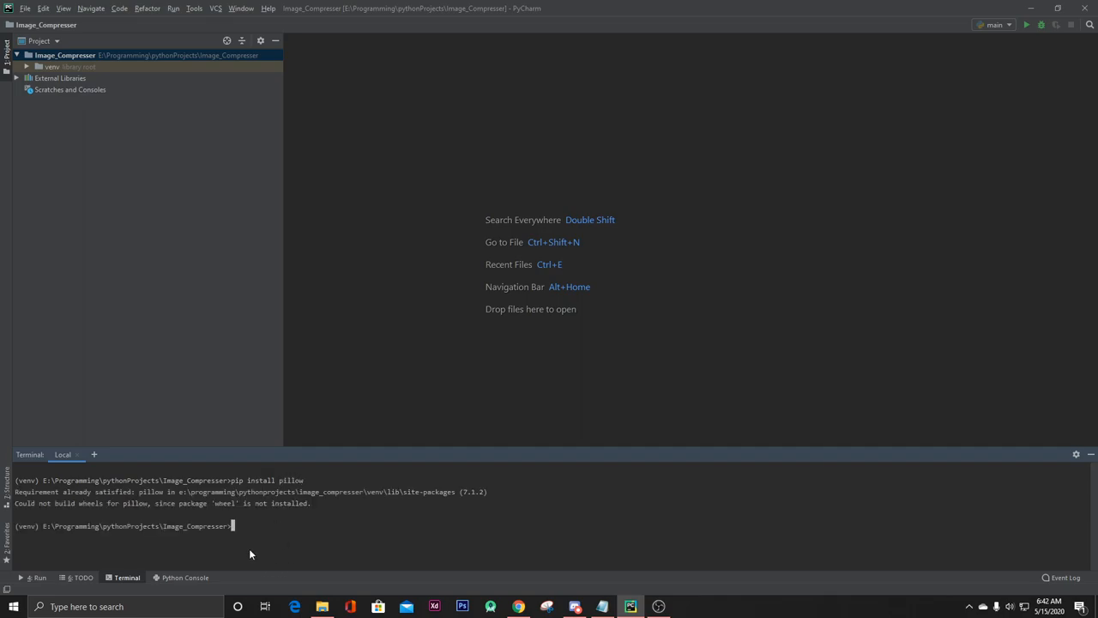
pyautogui.moveTo(250, 539)
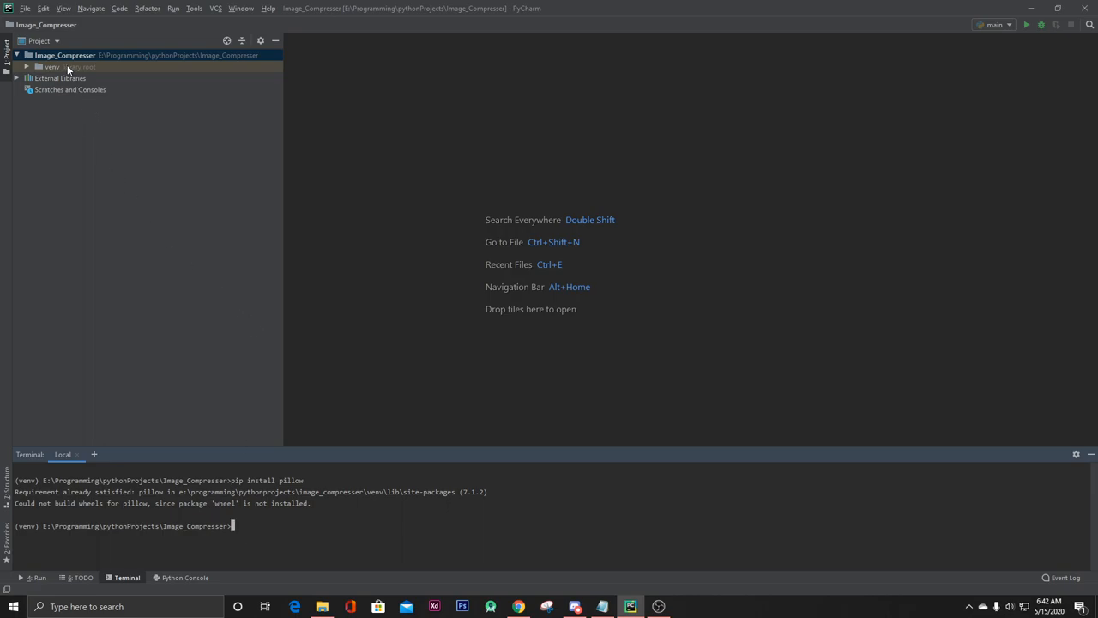
# Create main.py as a new Python file in the Image_Compresser project folder.
pyautogui.rightClick(64, 55)
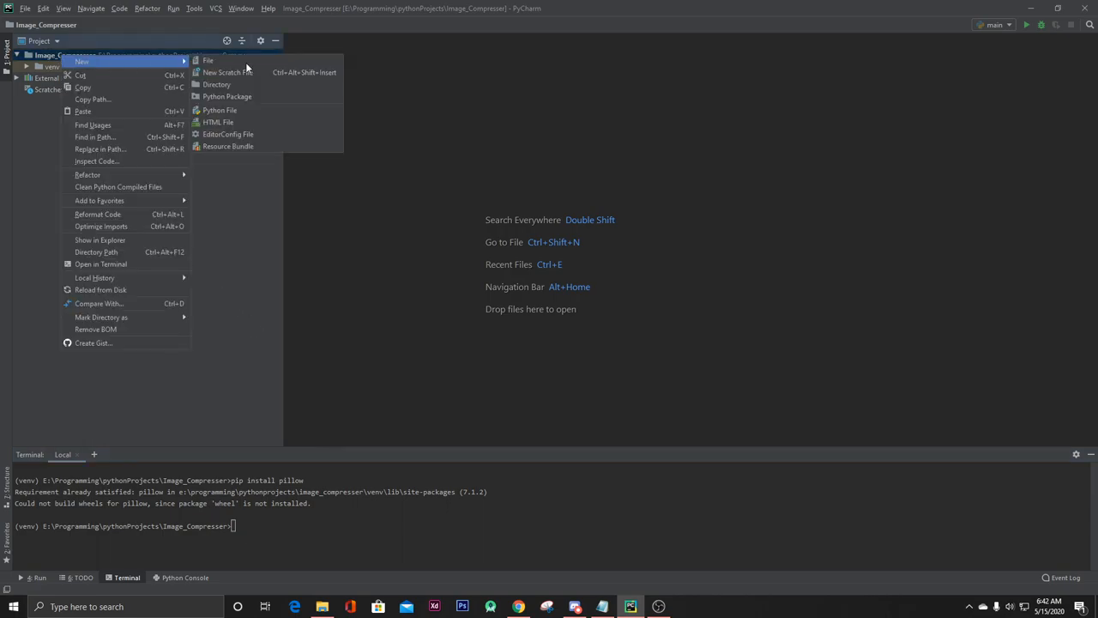
pyautogui.click(220, 110)
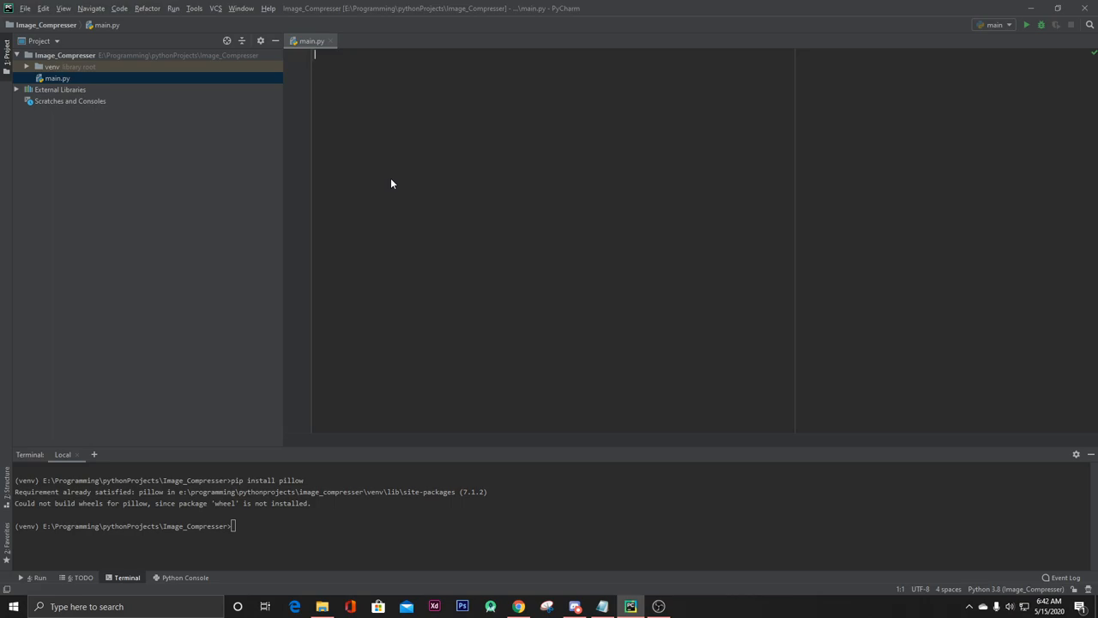
# Write 'import PIL', 'from PIL import Image' and 'from tkinter.filedialog import *' in main.py.
pyautogui.write('import')
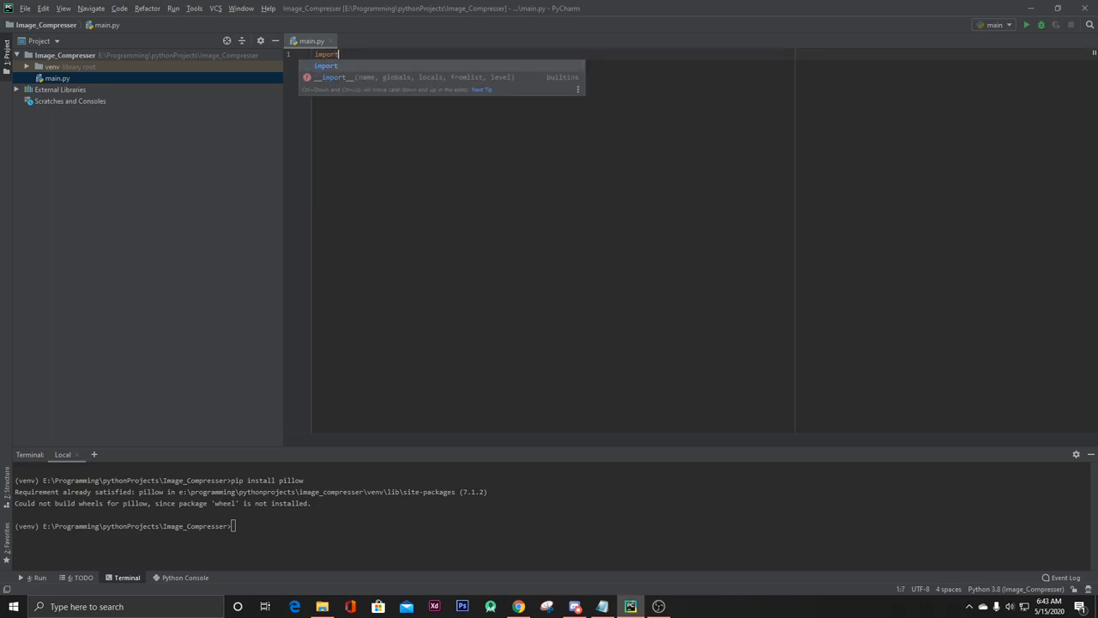
pyautogui.write('PIL')
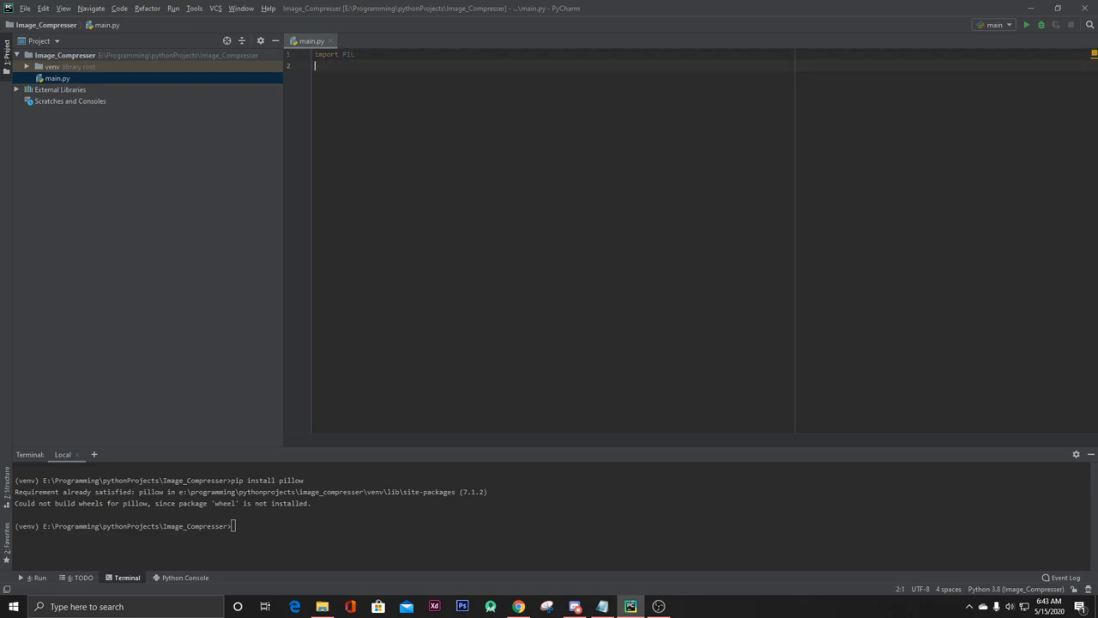
pyautogui.write('from PIL import')
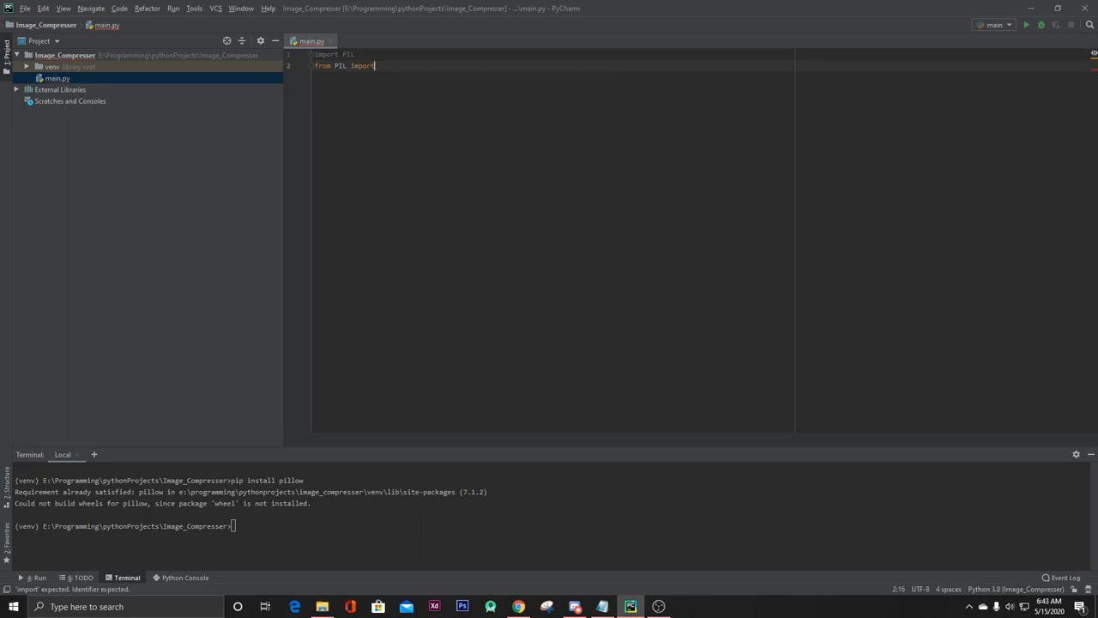
pyautogui.write('Image')
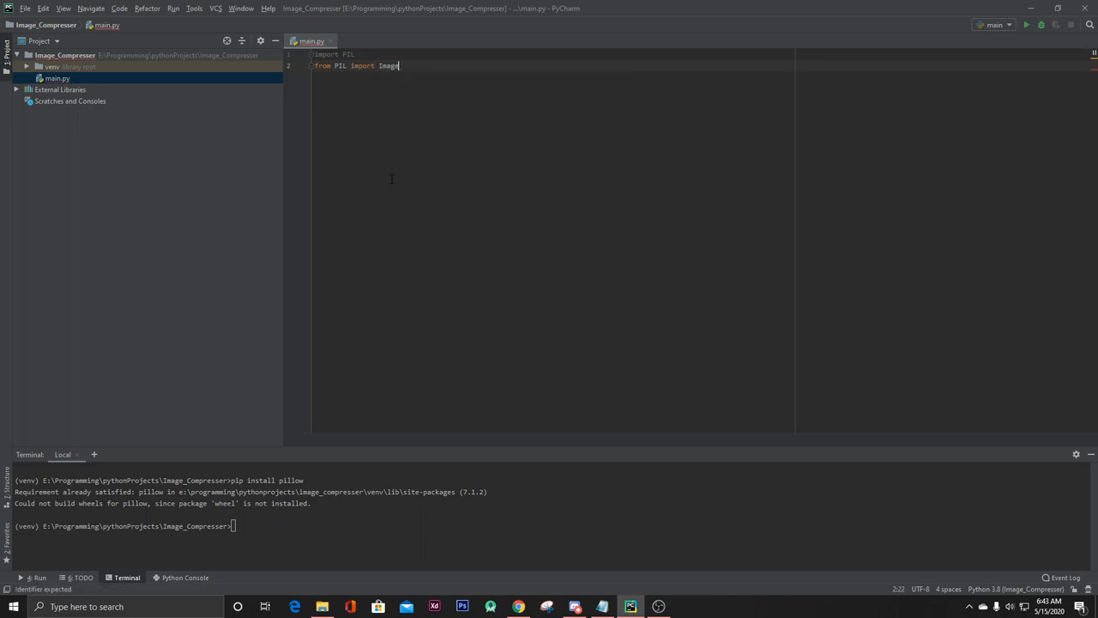
pyautogui.write('from tkinter')
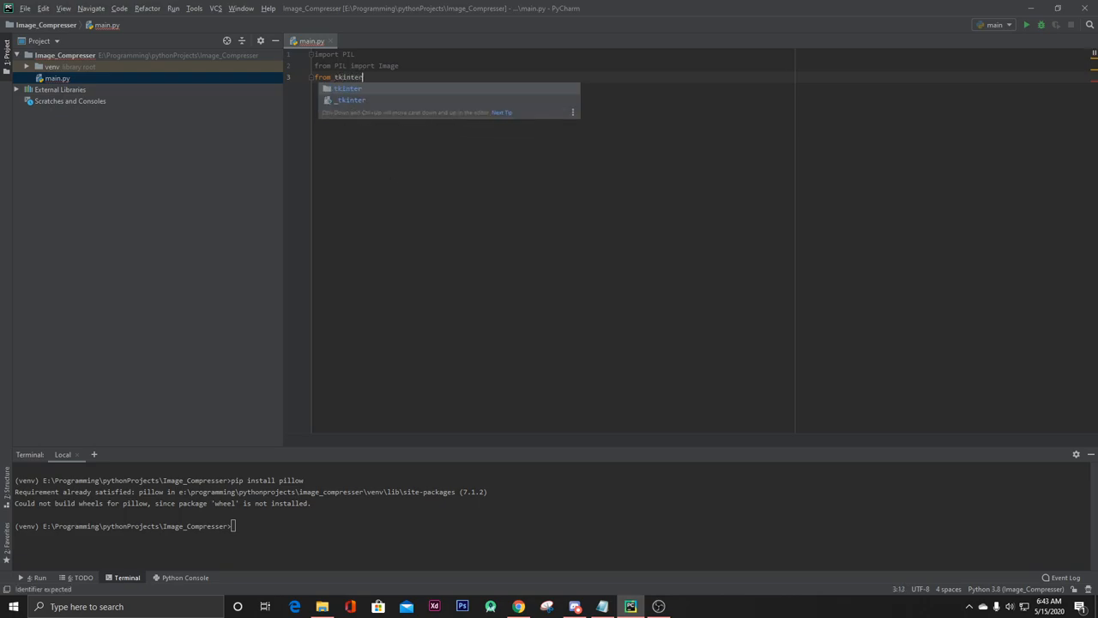
pyautogui.write('.')
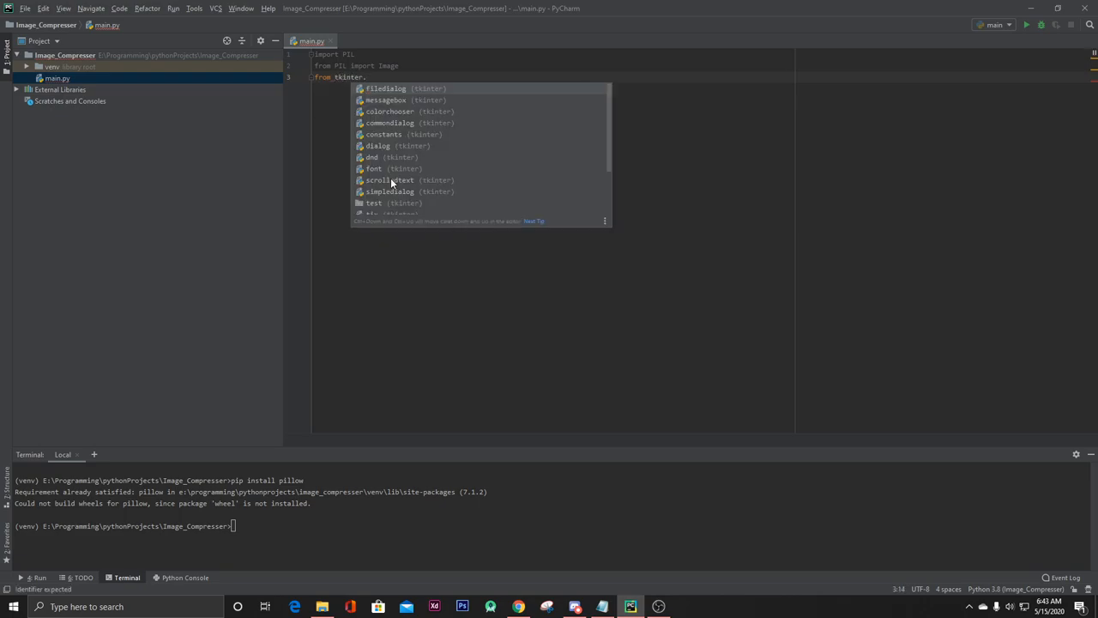
pyautogui.write('filedialog import *')
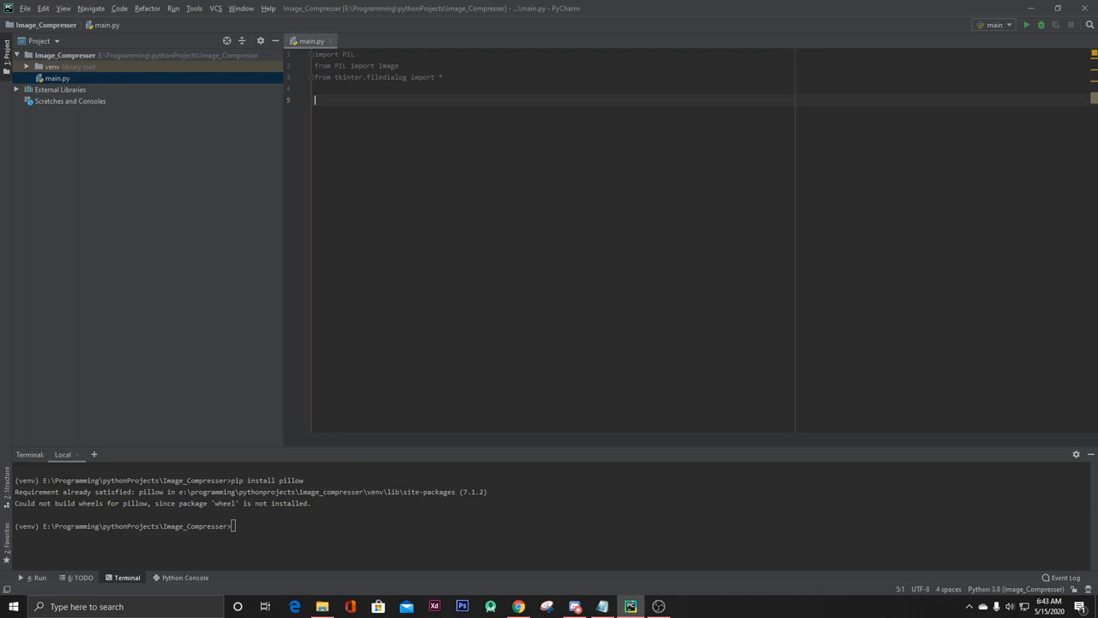
# Add the line file_path = askopenfilename().
pyautogui.write('file_pa')
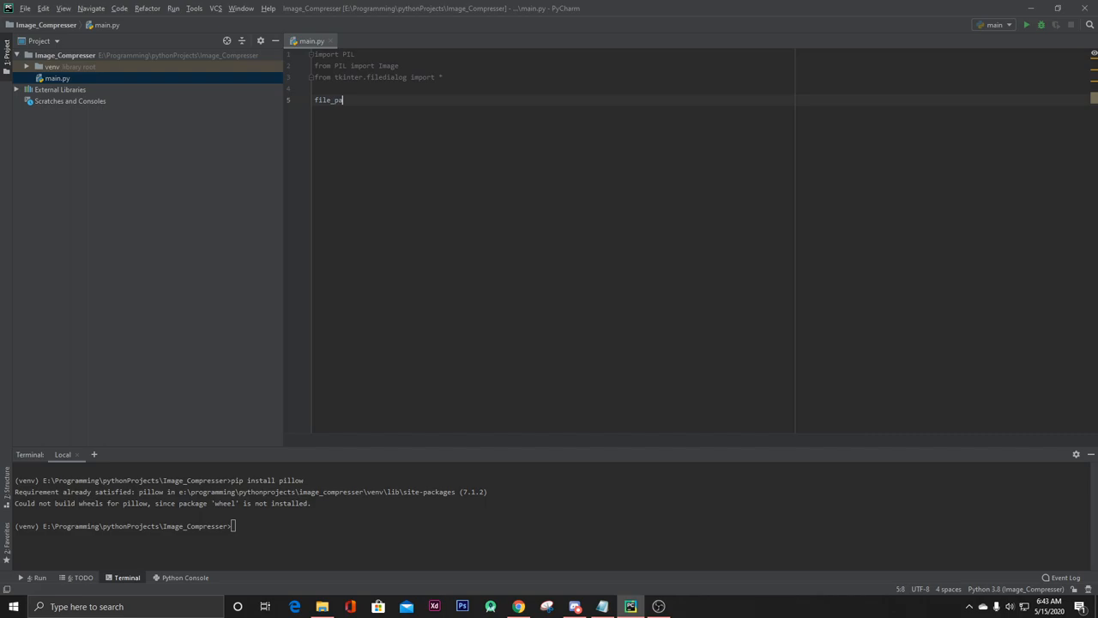
pyautogui.write('th =')
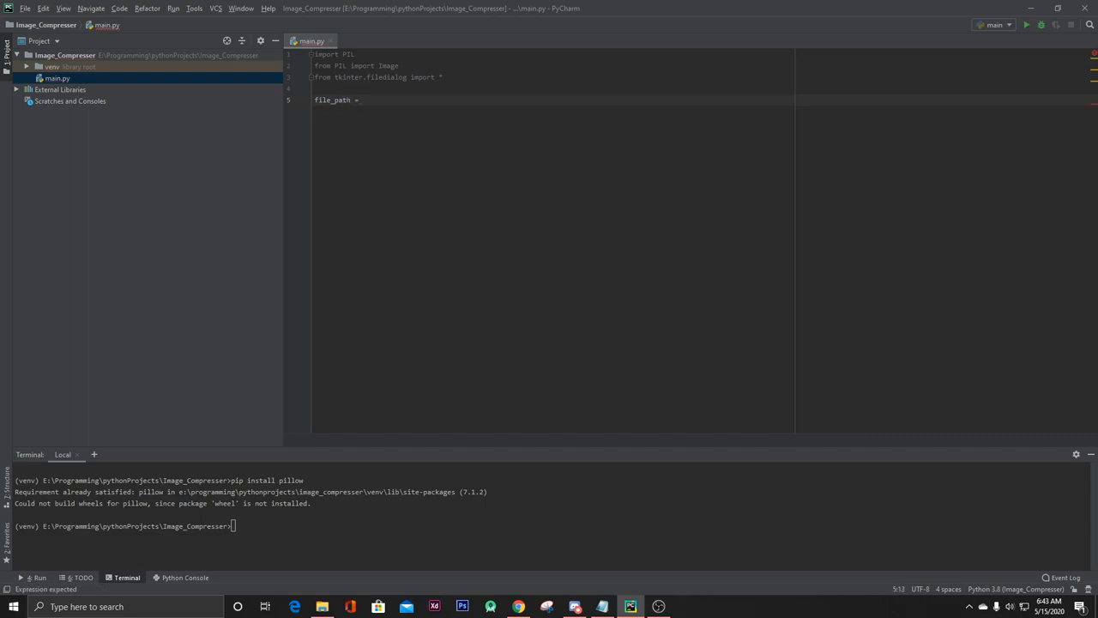
pyautogui.write('askopenfilename(')
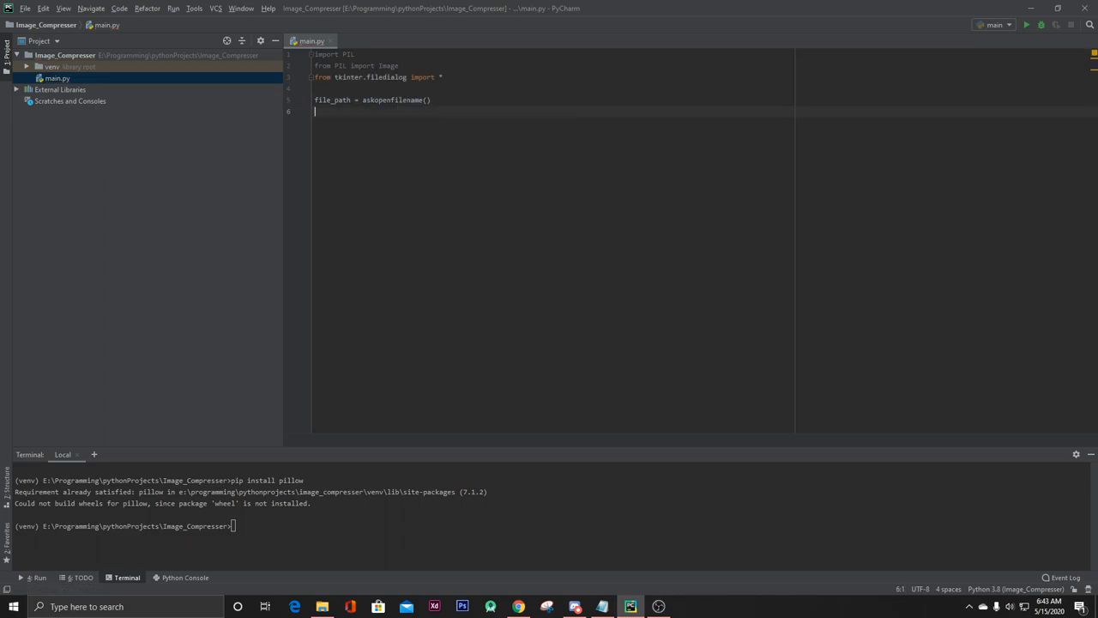
# Add img = PIL.Image.open(file_path) to open the chosen file as an image.
pyautogui.write('img')
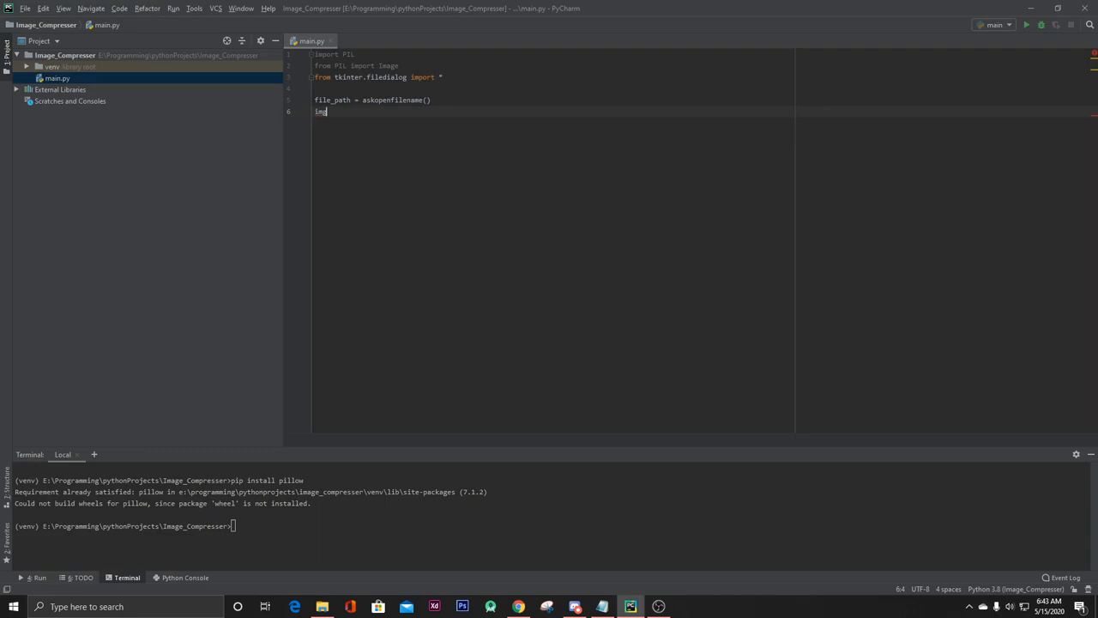
pyautogui.write('=')
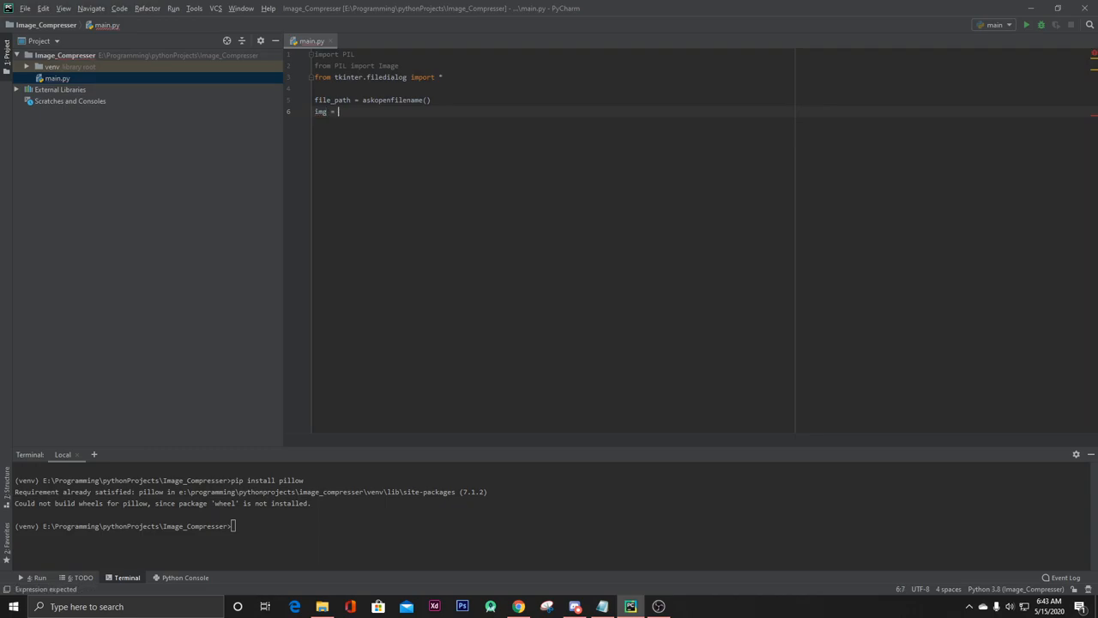
pyautogui.write('PIL')
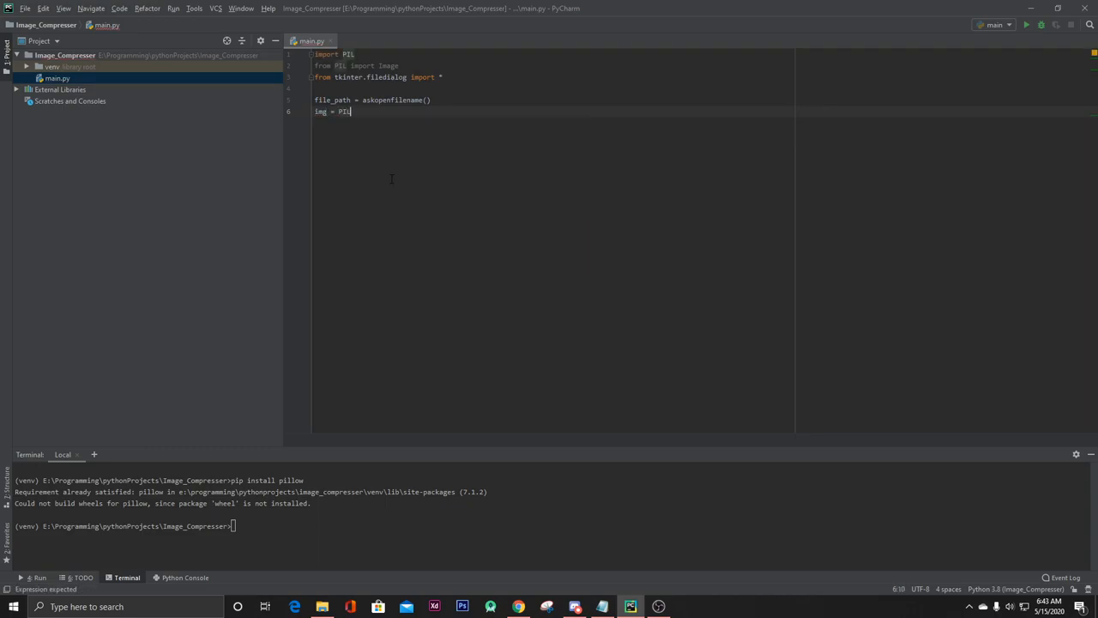
pyautogui.write('.Image')
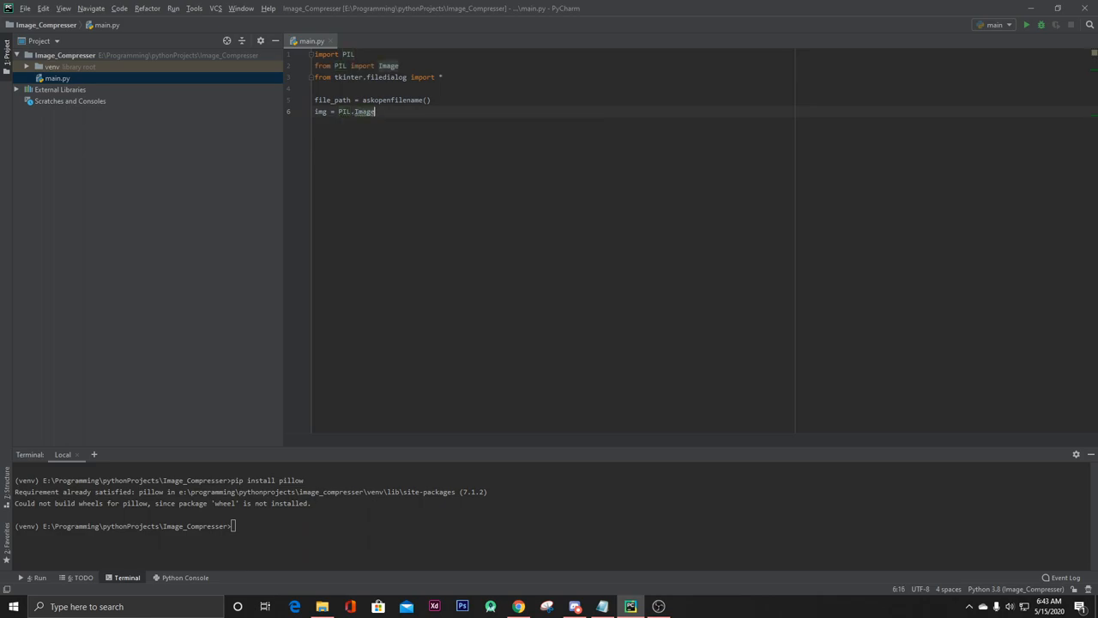
pyautogui.write('.open')
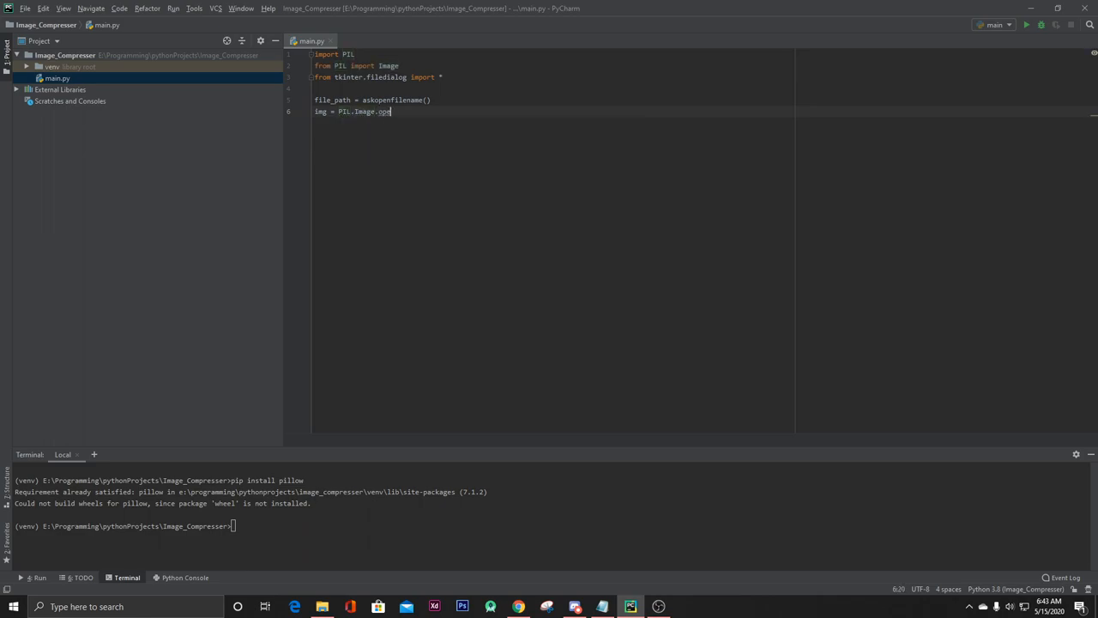
pyautogui.write('()')
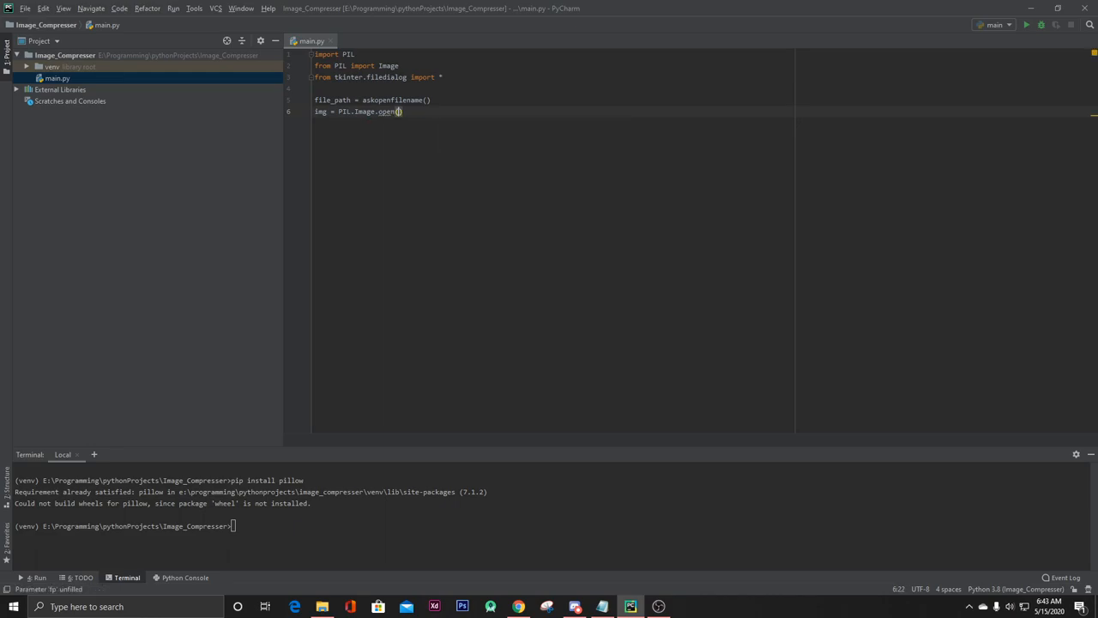
pyautogui.write('file_path')
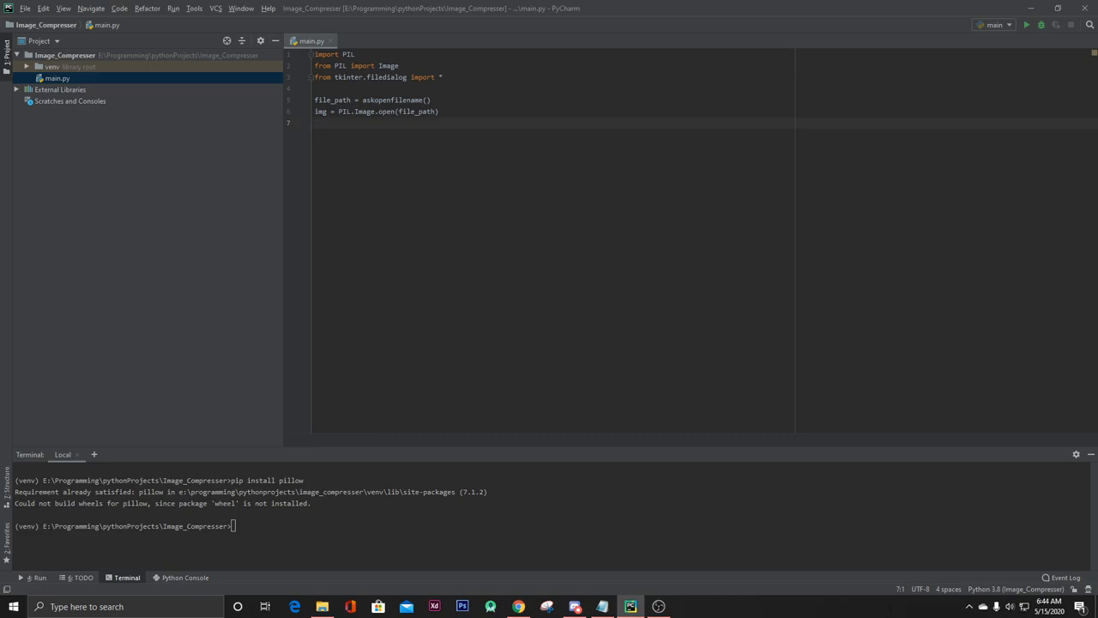
# Store the image size in myheight and mywidth from img.size.
pyautogui.write('myh')
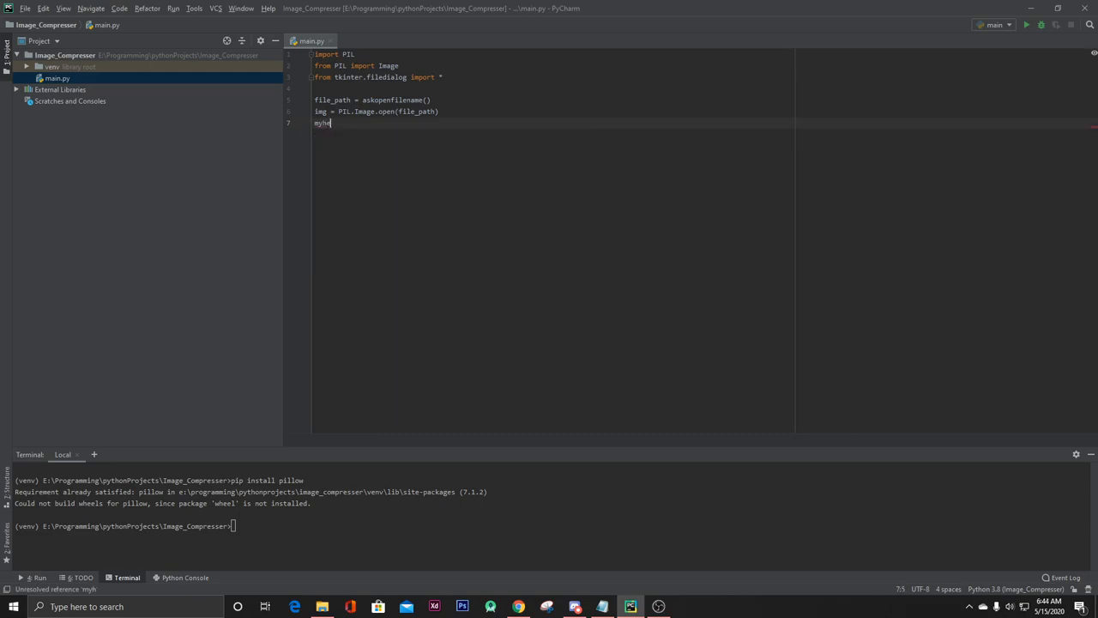
pyautogui.write('eight')
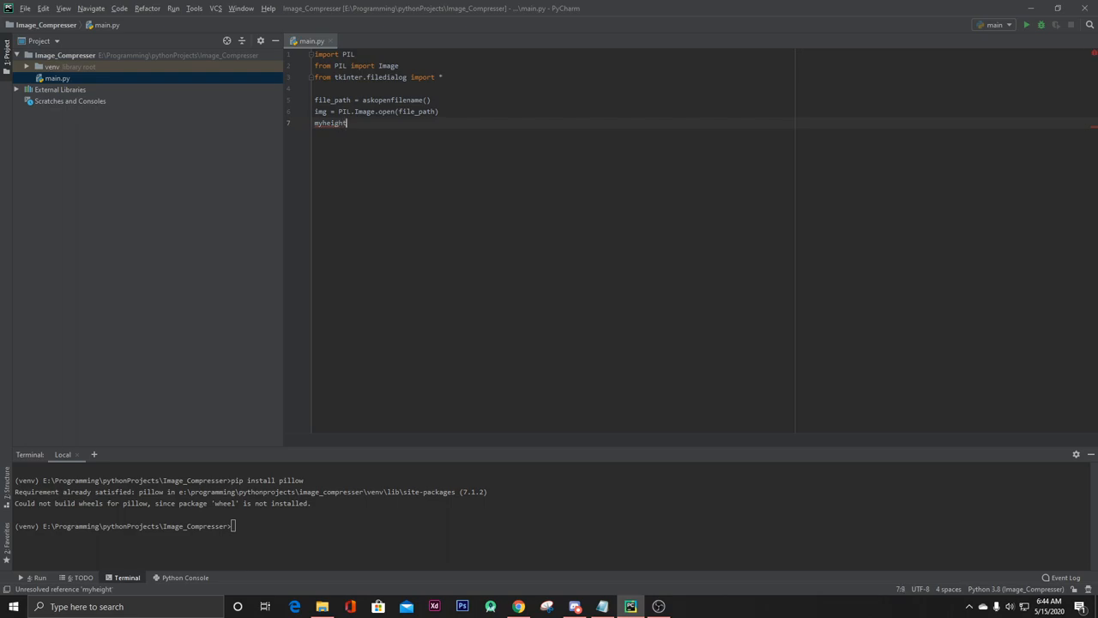
pyautogui.write(', mywidth = i')
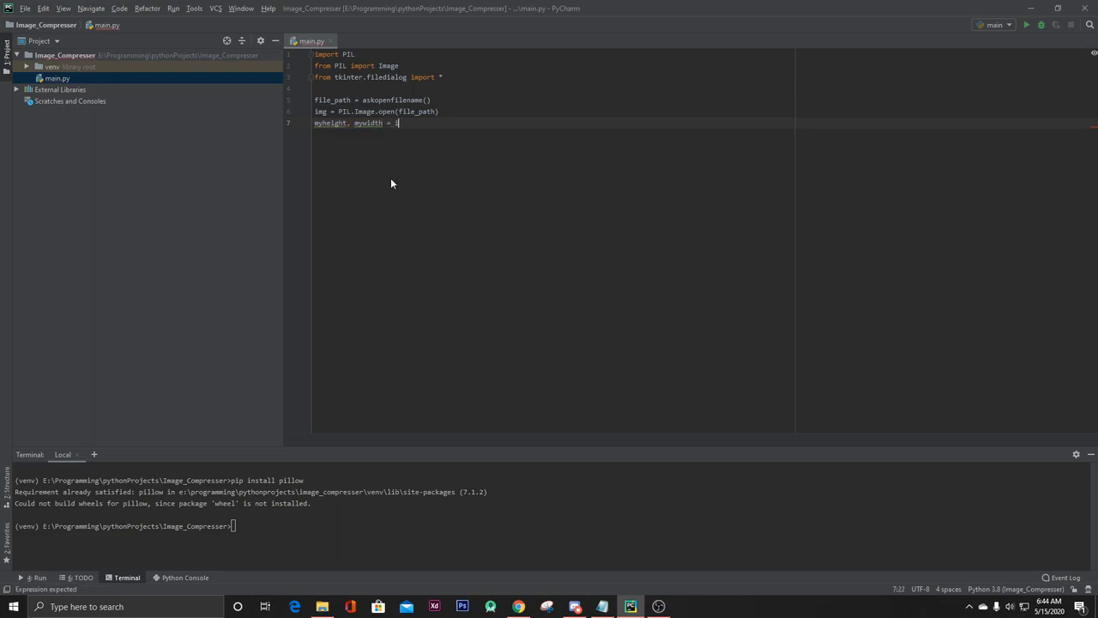
pyautogui.write('mg.')
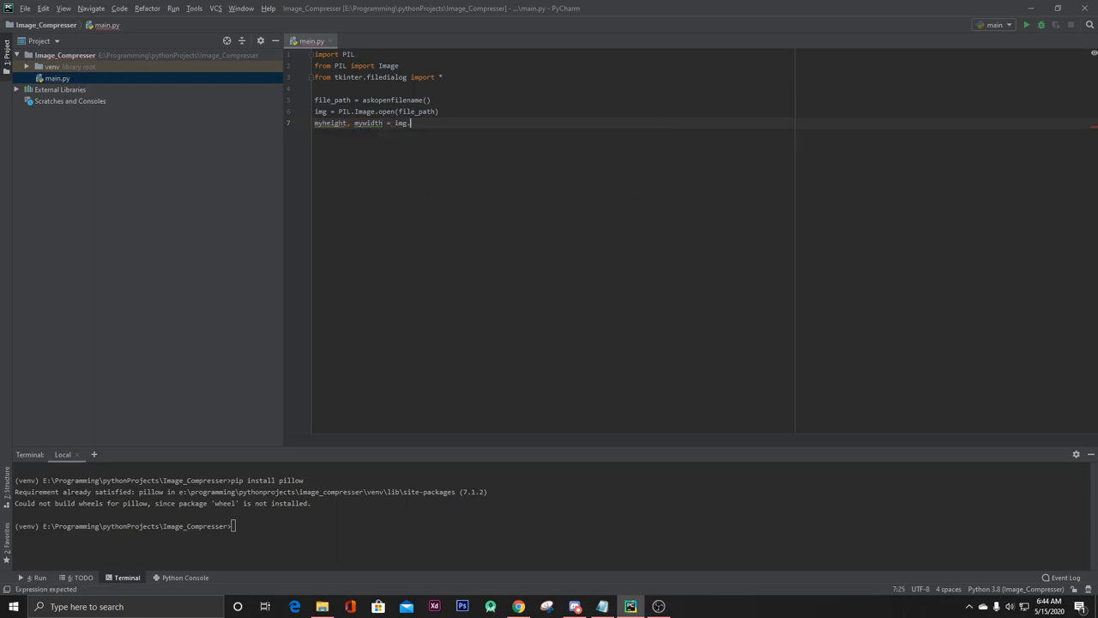
pyautogui.write('s')
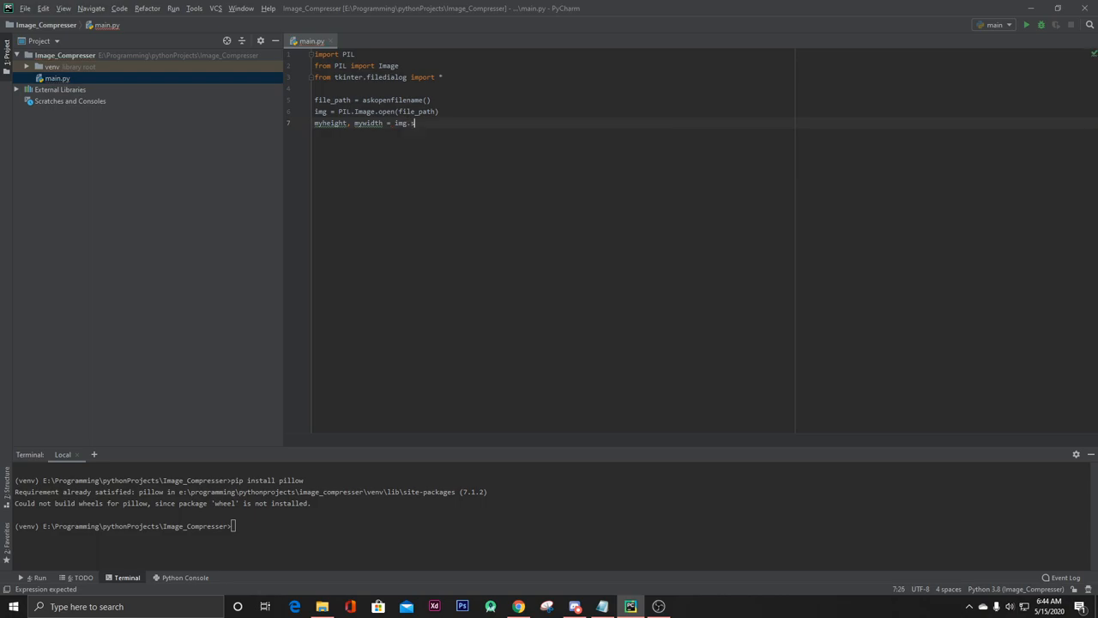
pyautogui.write('ize')
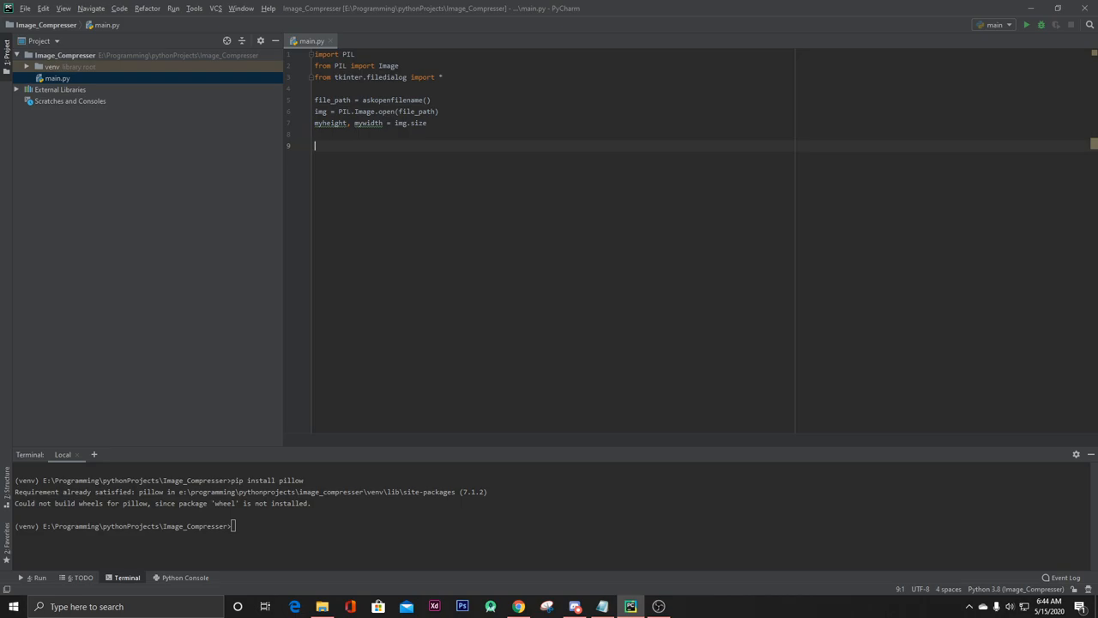
# Add img = img.resize((myheight, mywidth), PIL.Image.ANTIALIAS).
pyautogui.write('img = i')
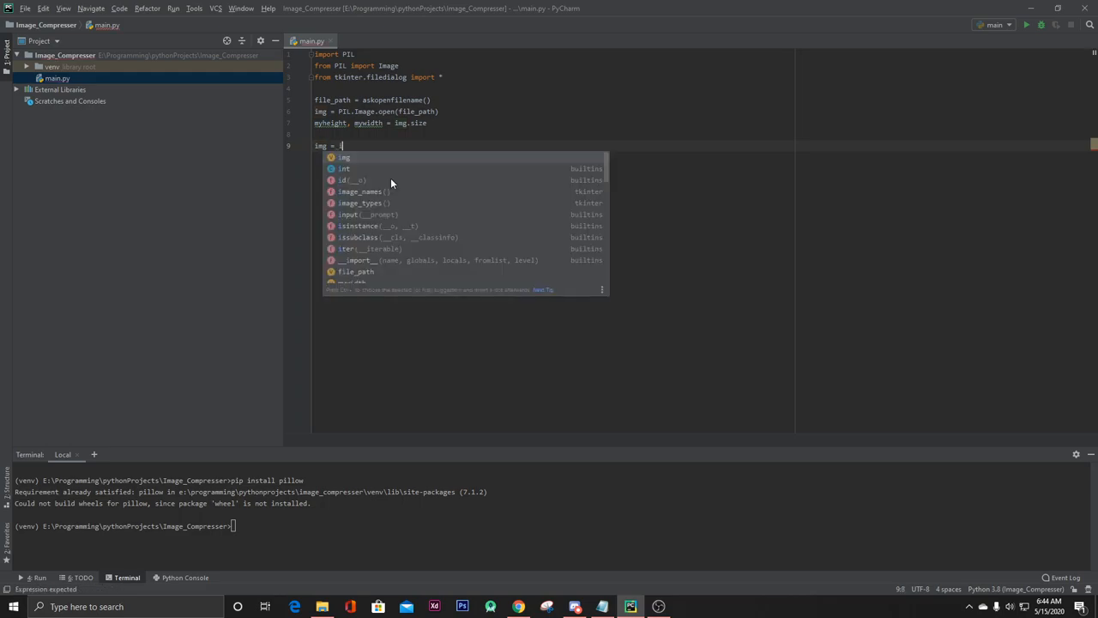
pyautogui.write('img')
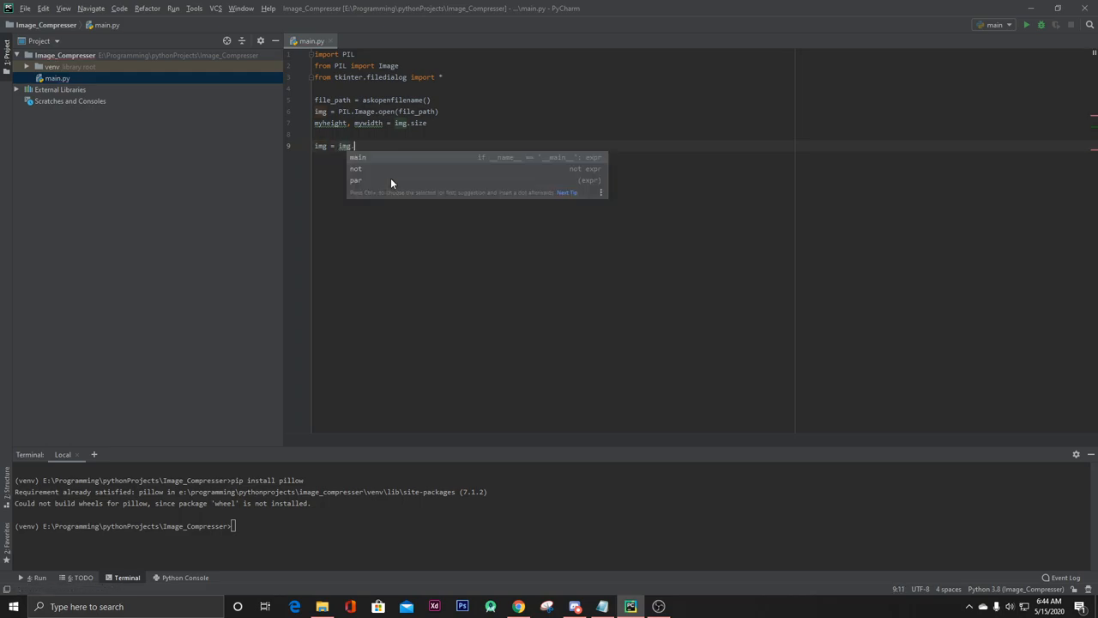
pyautogui.write('.resize')
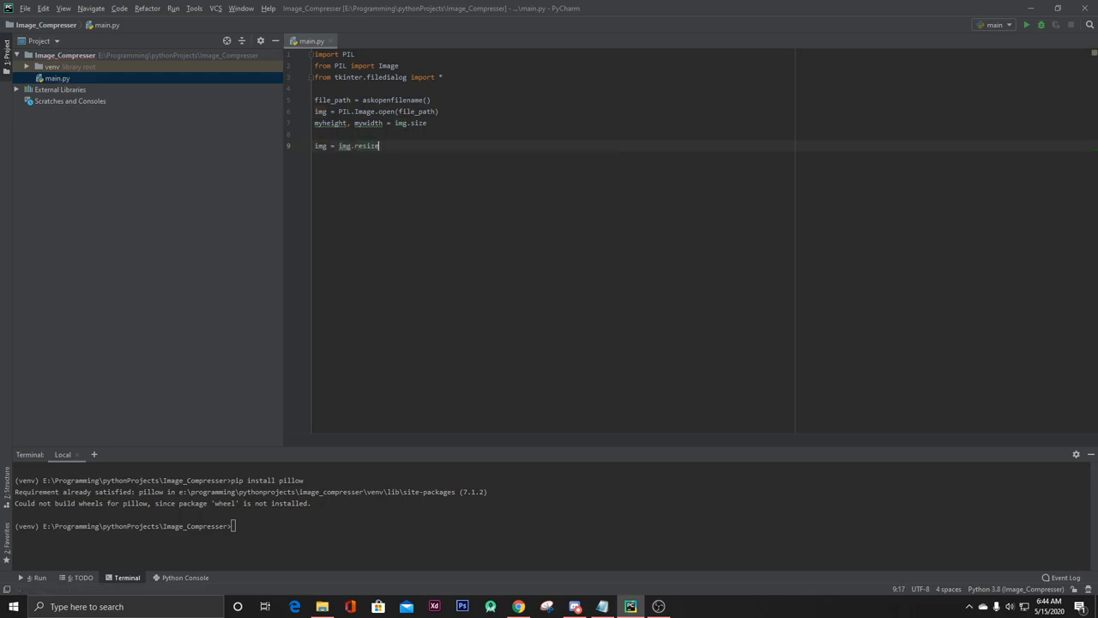
pyautogui.write('()')
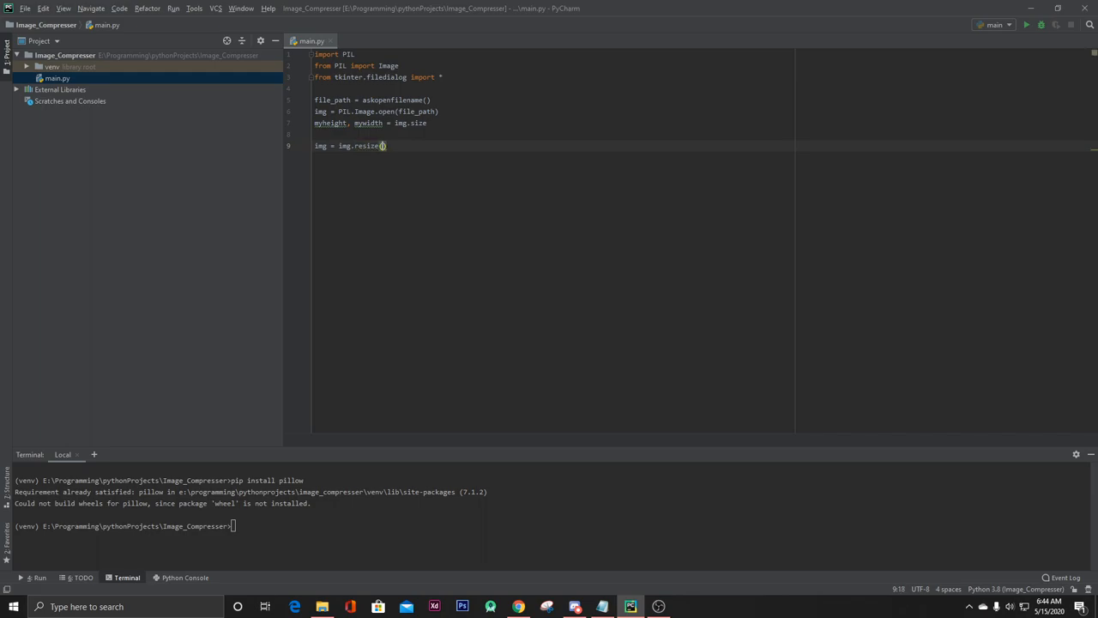
pyautogui.write('(')
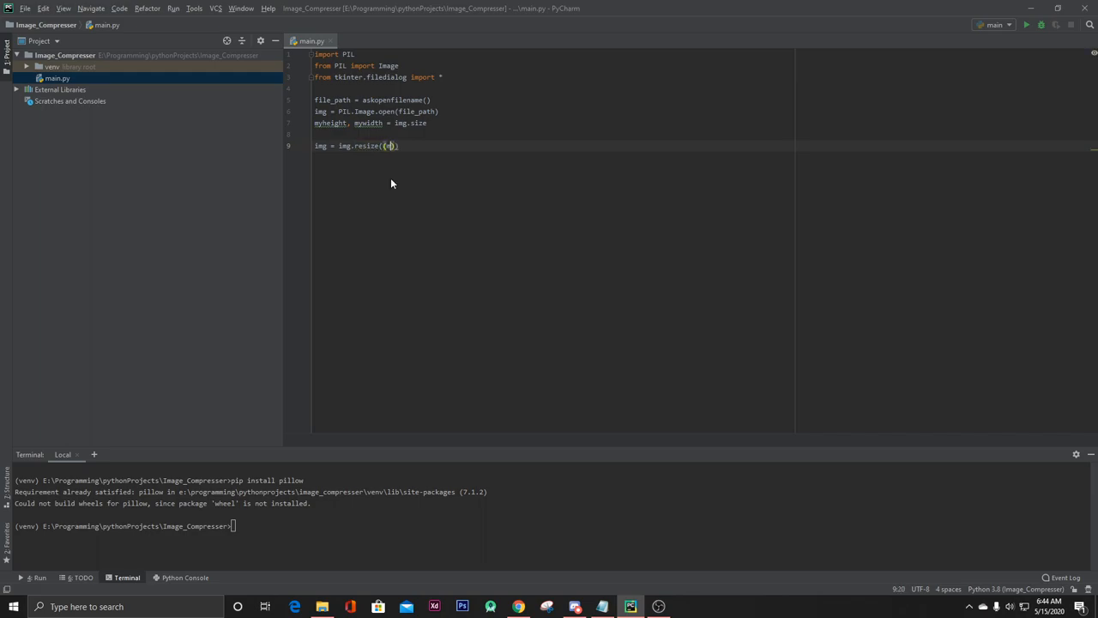
pyautogui.write('myheight, mywidth')
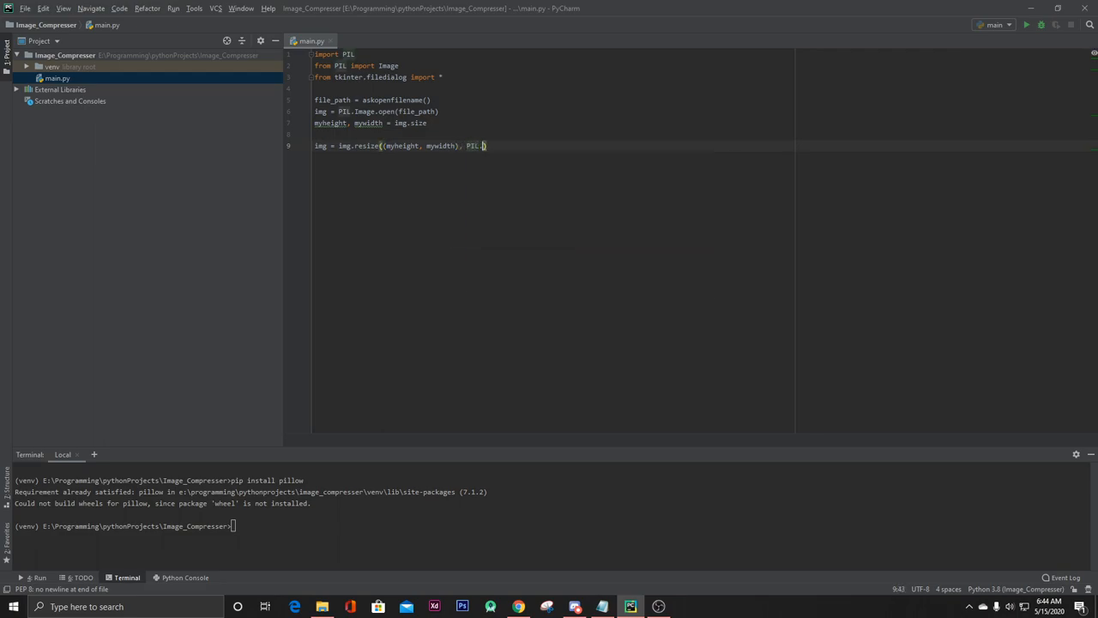
pyautogui.write('Image.')
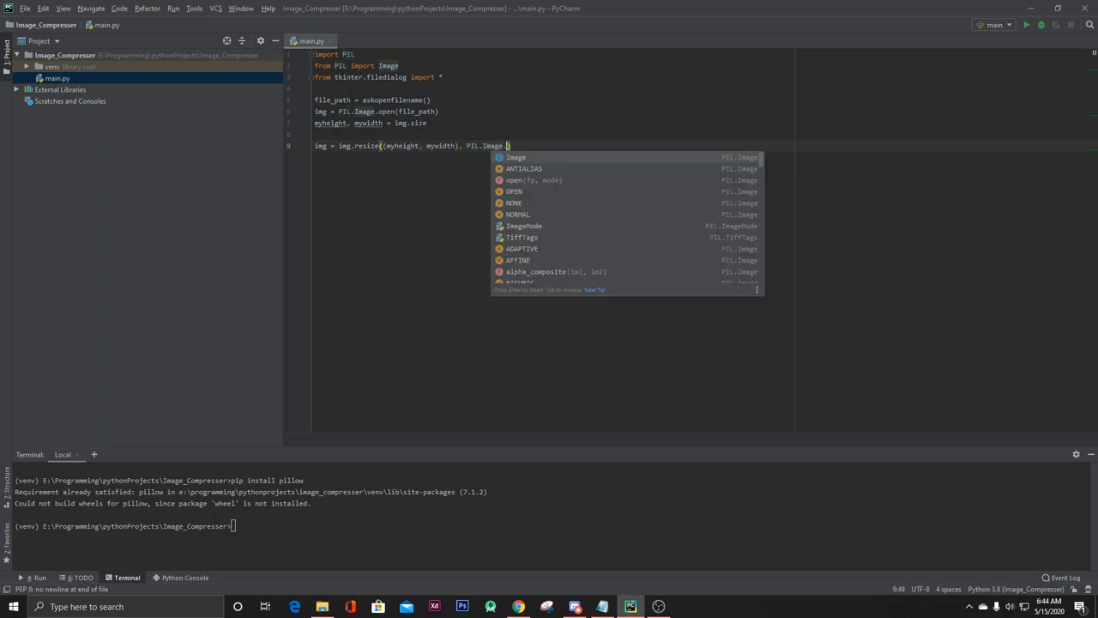
pyautogui.write('An')
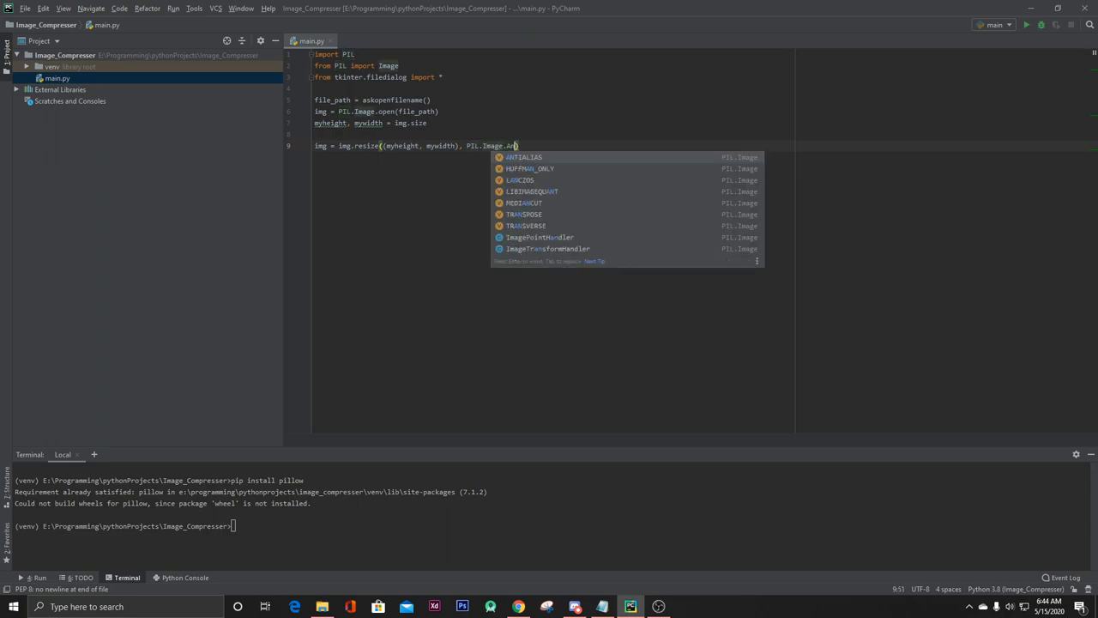
pyautogui.click(524, 157)
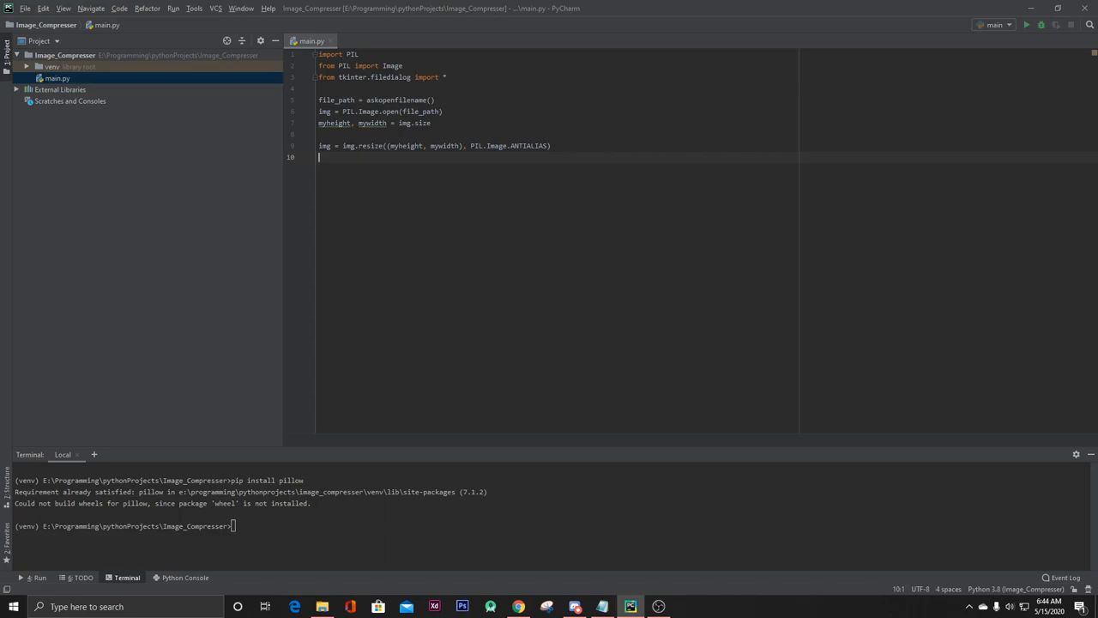
# Add save_path = asksaveasfilename() and img.save(save_path+"_compressed.JPG").
pyautogui.write('save_path =')
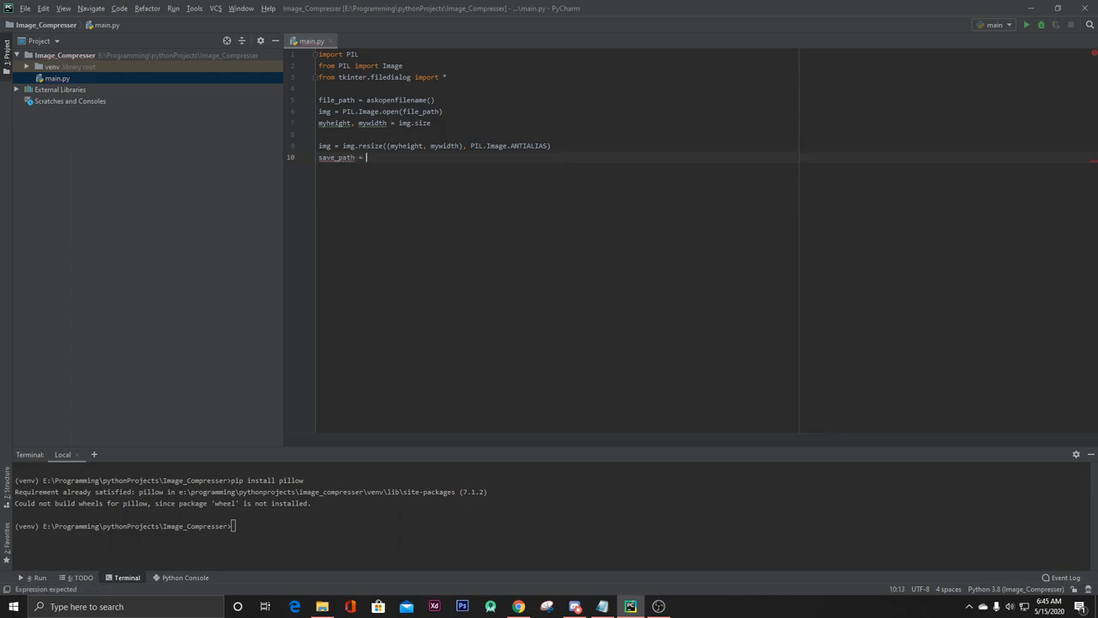
pyautogui.write('asksaveasfilename(')
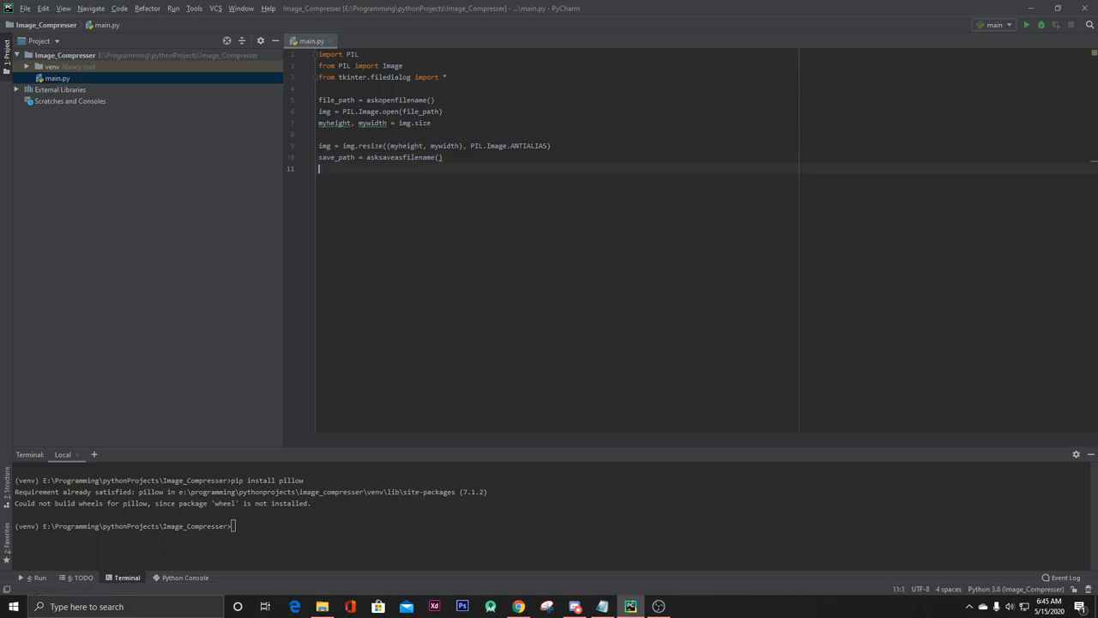
pyautogui.write('img.')
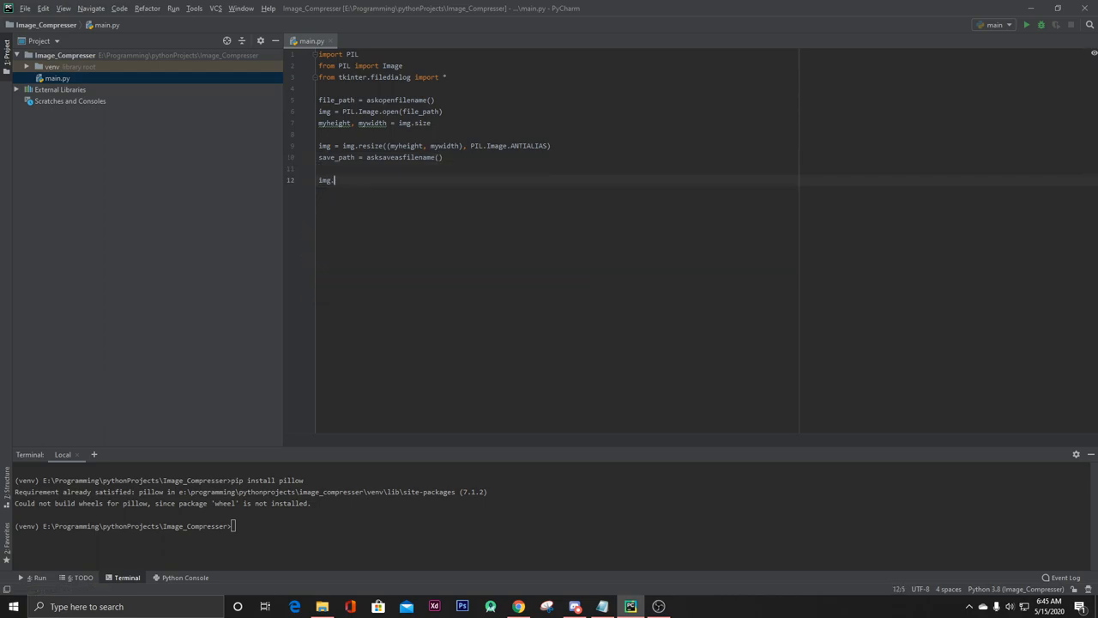
pyautogui.write('save')
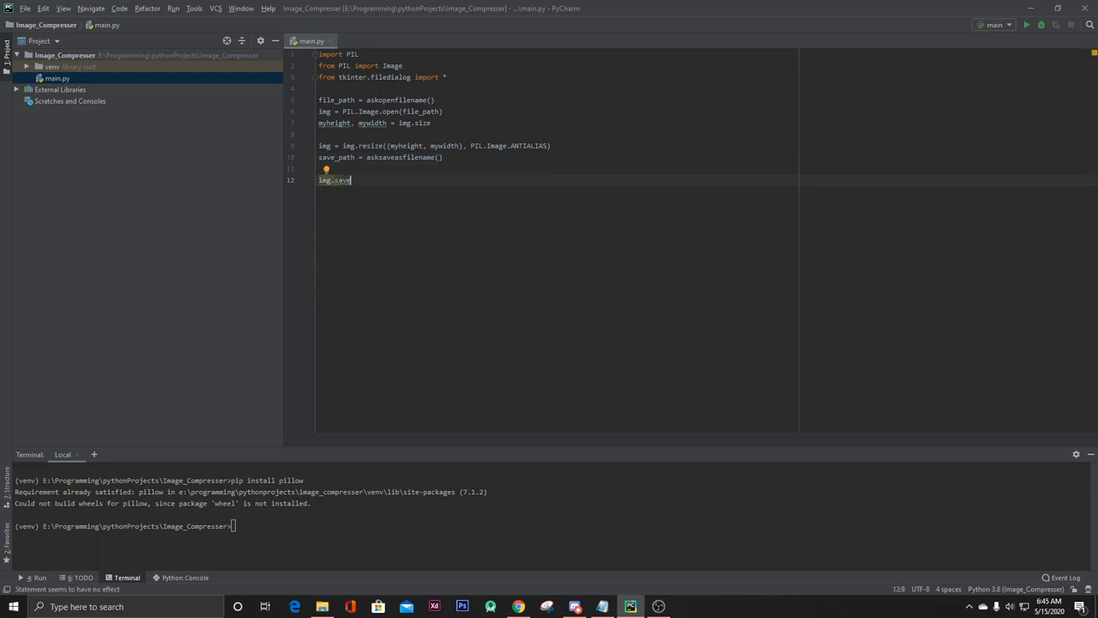
pyautogui.write('()')
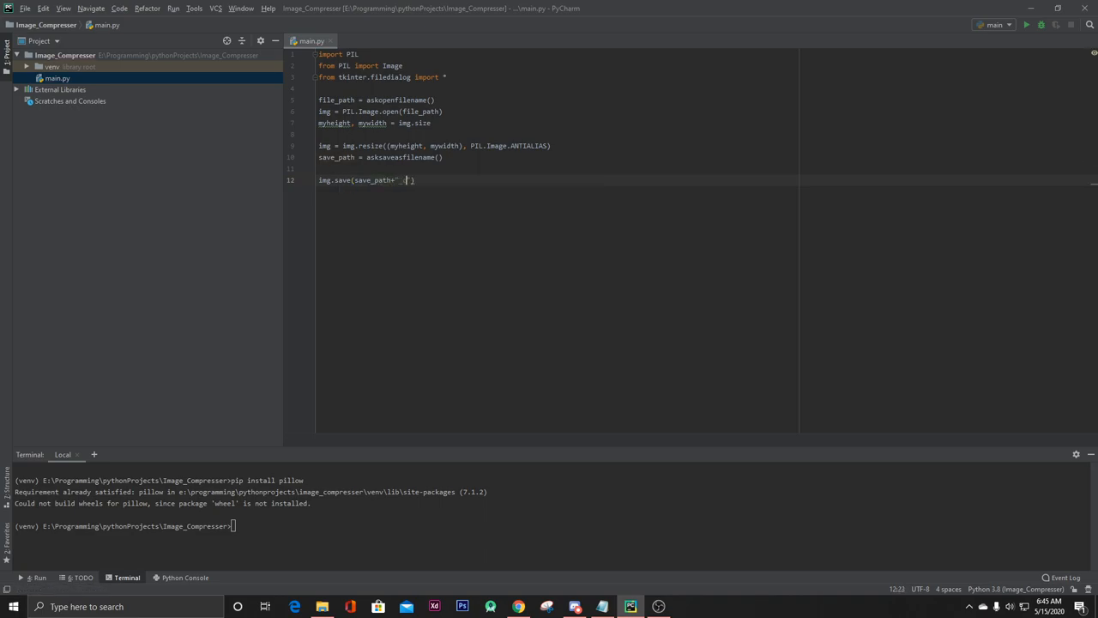
pyautogui.write('_compressed')
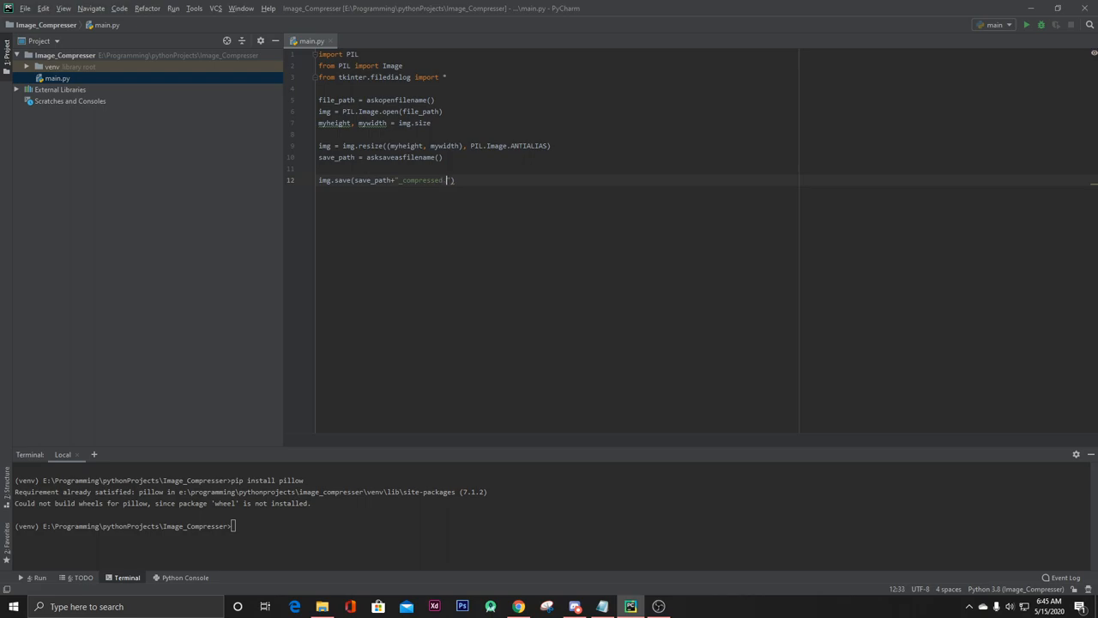
pyautogui.write('.JPG')
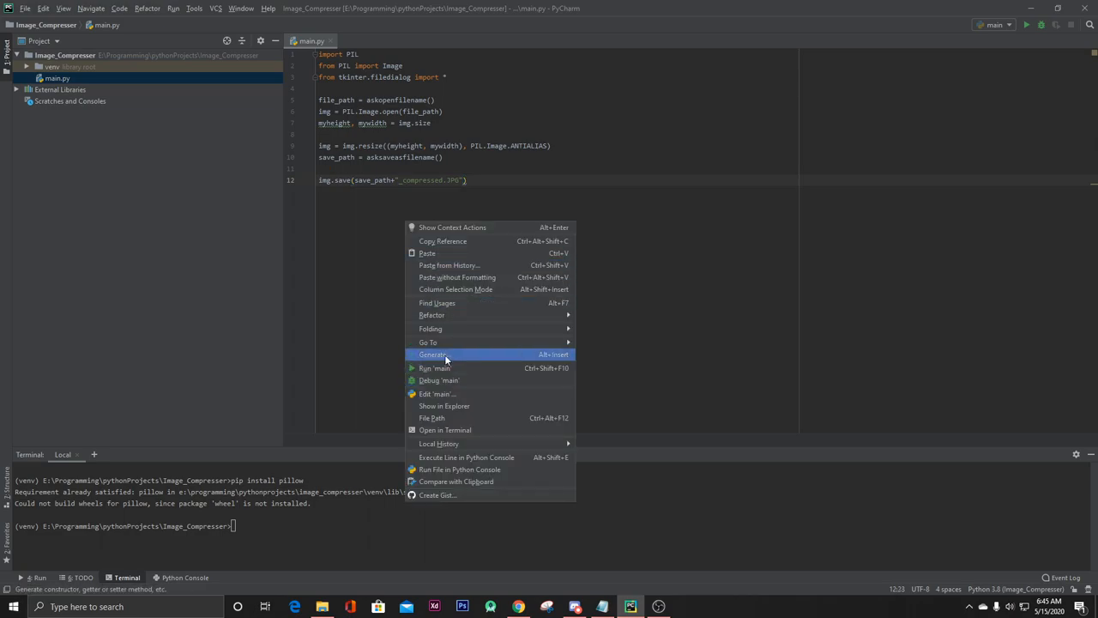
# Run main.py and open DSC_0318 from the Desktop's New folder.
pyautogui.click(436, 368)
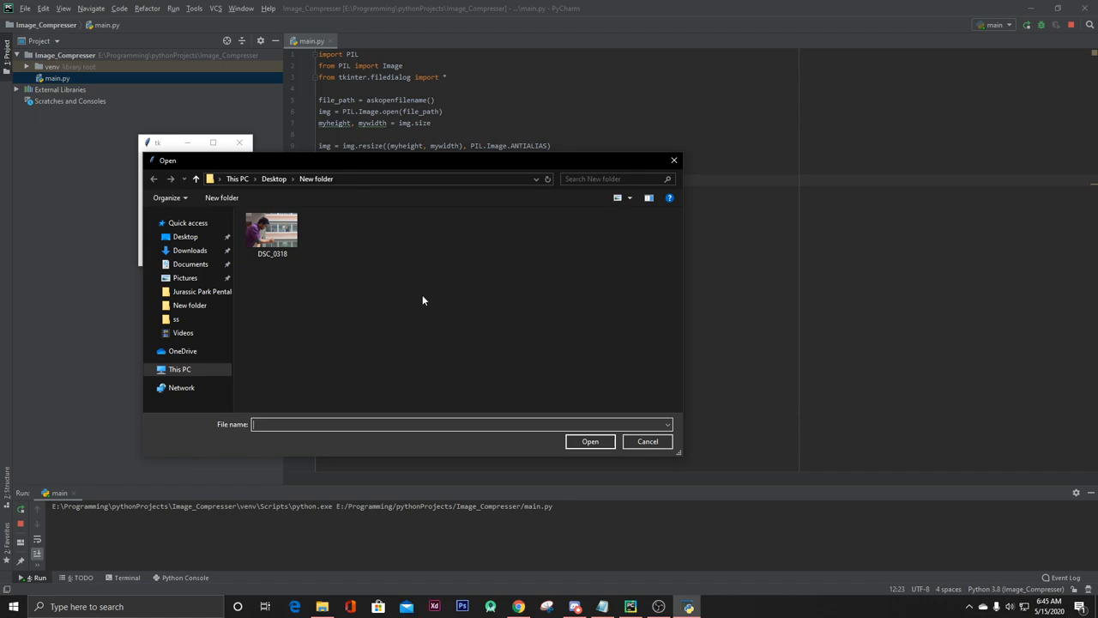
pyautogui.moveTo(450, 266)
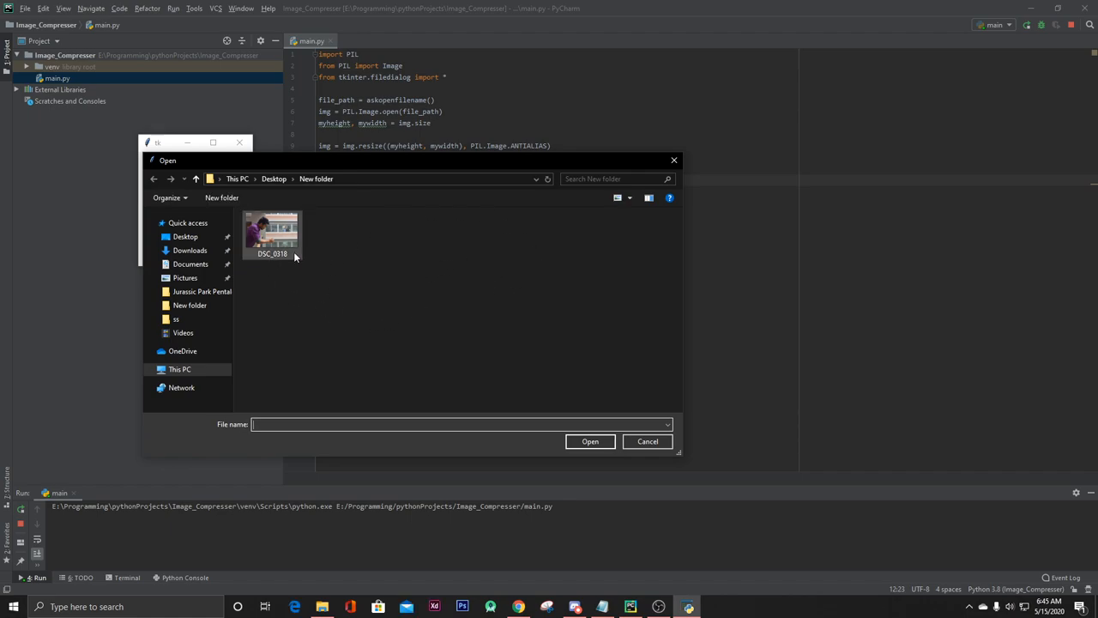
pyautogui.moveTo(273, 236)
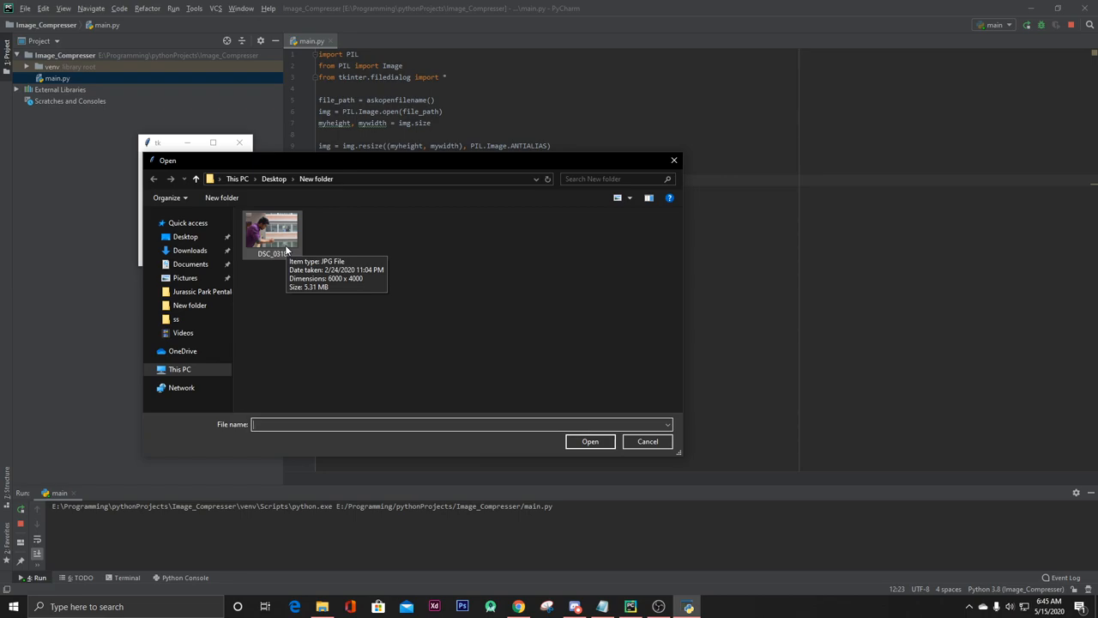
pyautogui.click(272, 234)
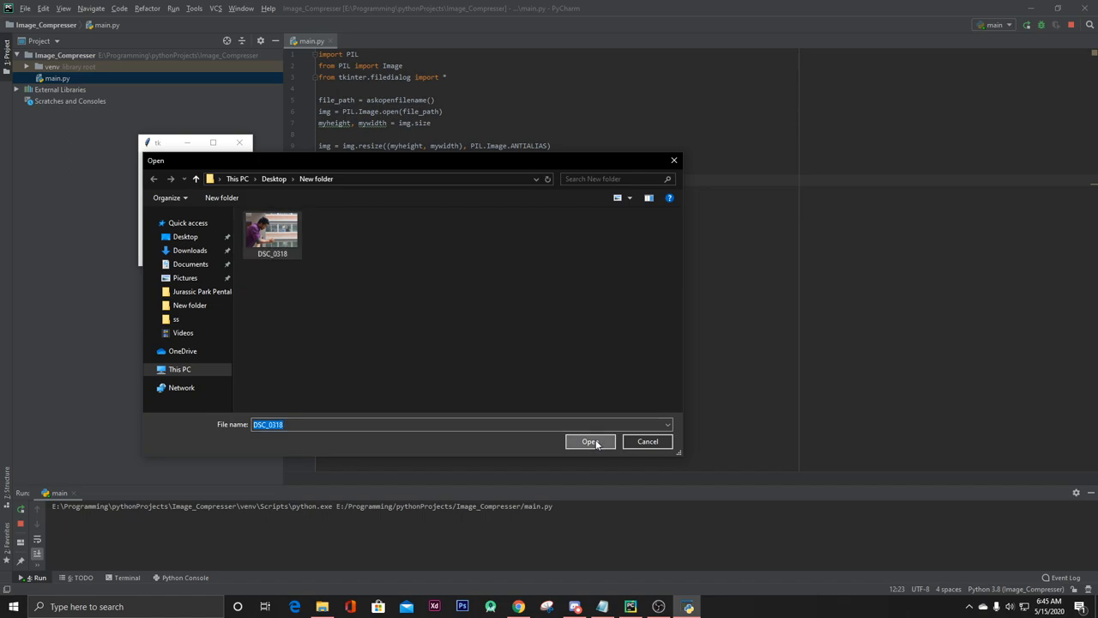
pyautogui.click(590, 441)
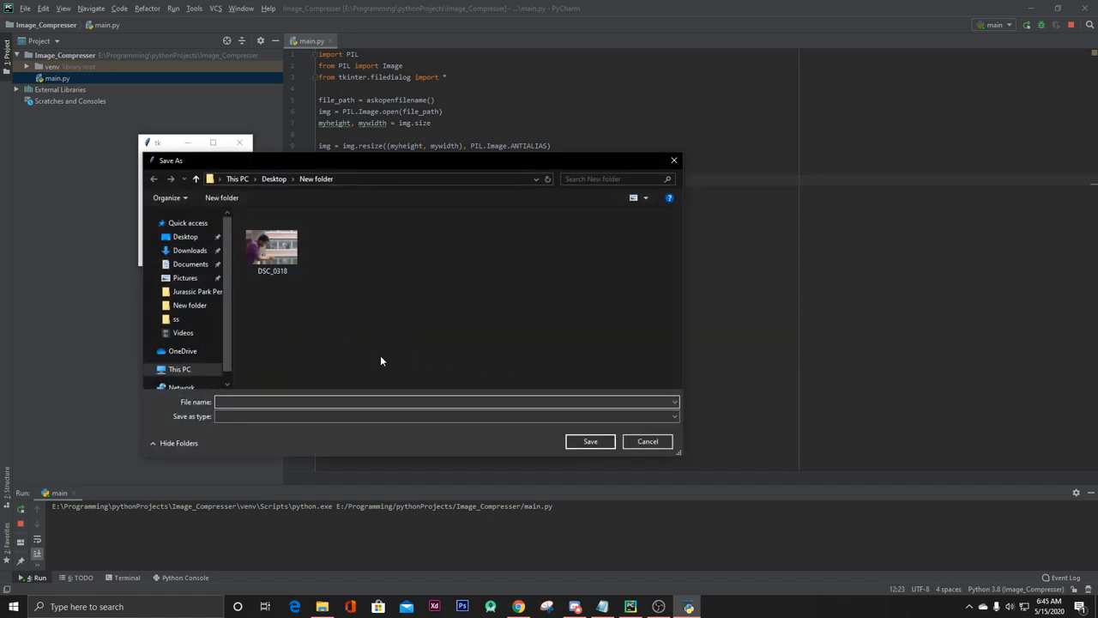
# Save the resized photo as 'new' in the New folder.
pyautogui.click(446, 401)
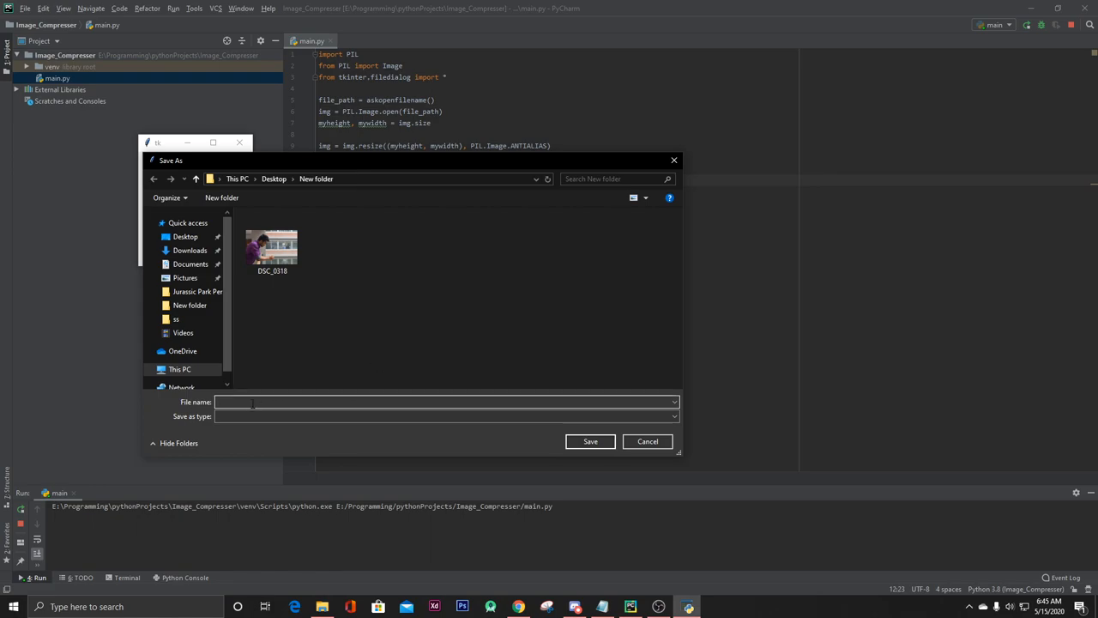
pyautogui.write('n')
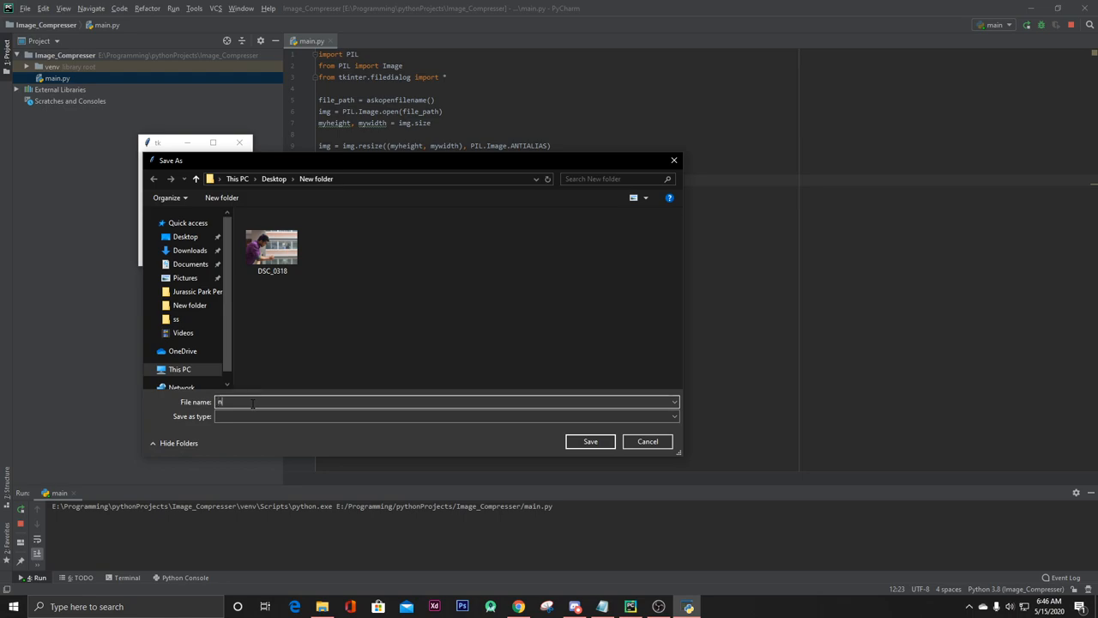
pyautogui.write('ew')
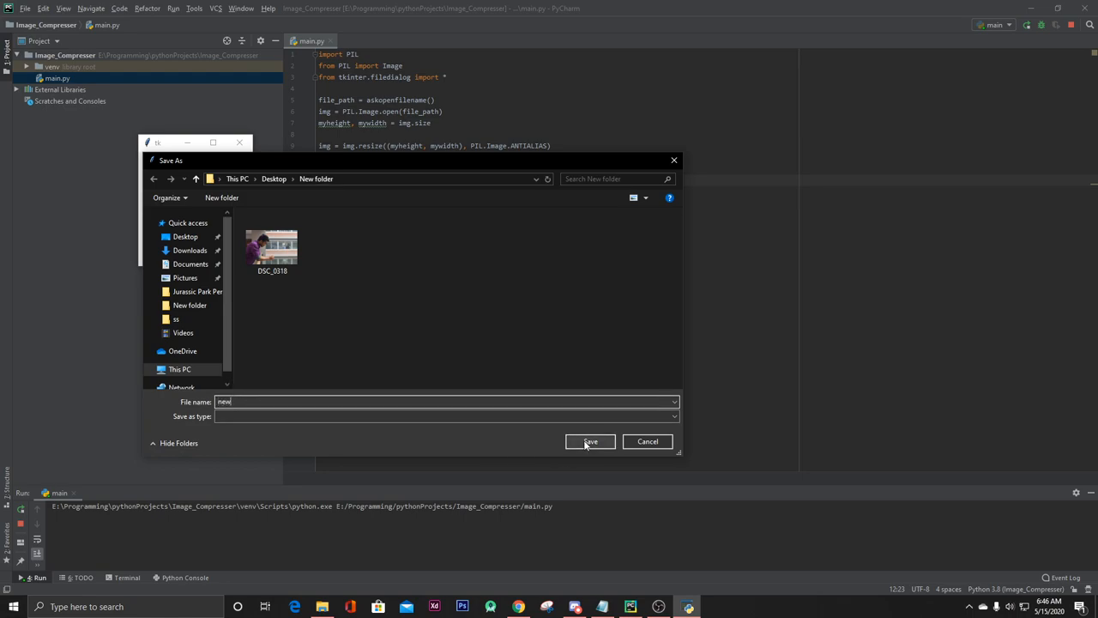
pyautogui.click(590, 441)
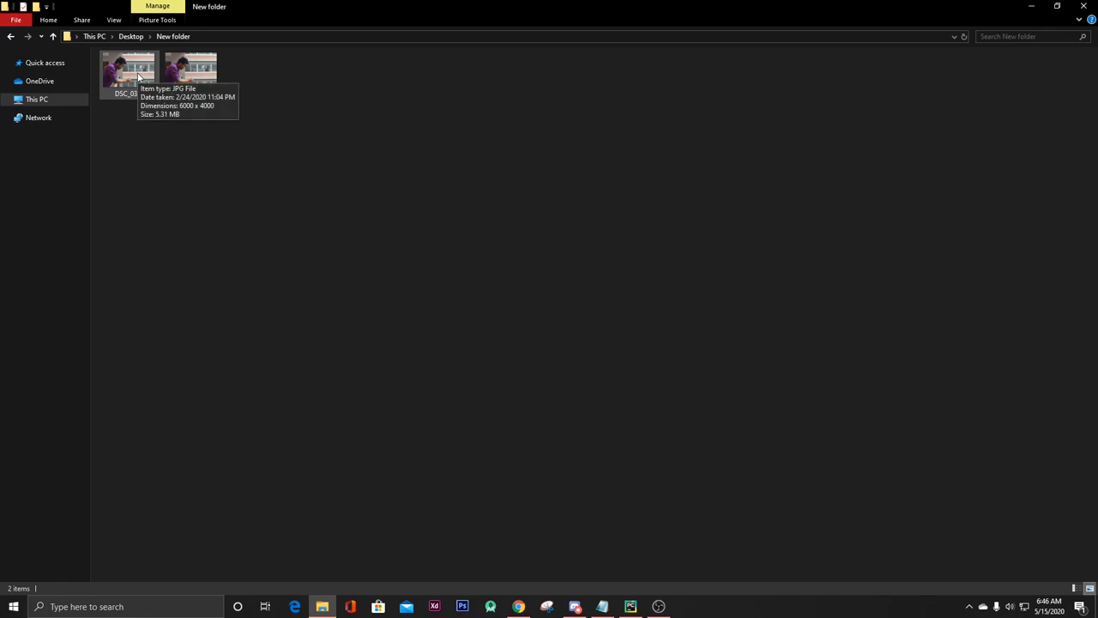
pyautogui.moveTo(183, 71)
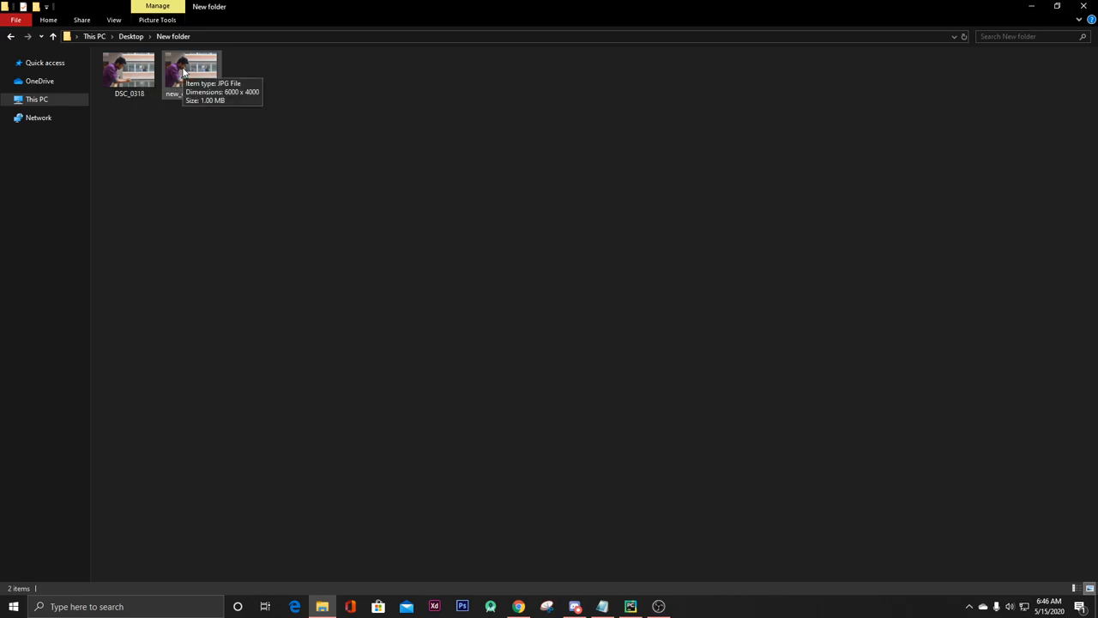
# Open new_compressed (1.00 MB) in Photos, then step back to the original DSC_0318.
pyautogui.click(191, 73)
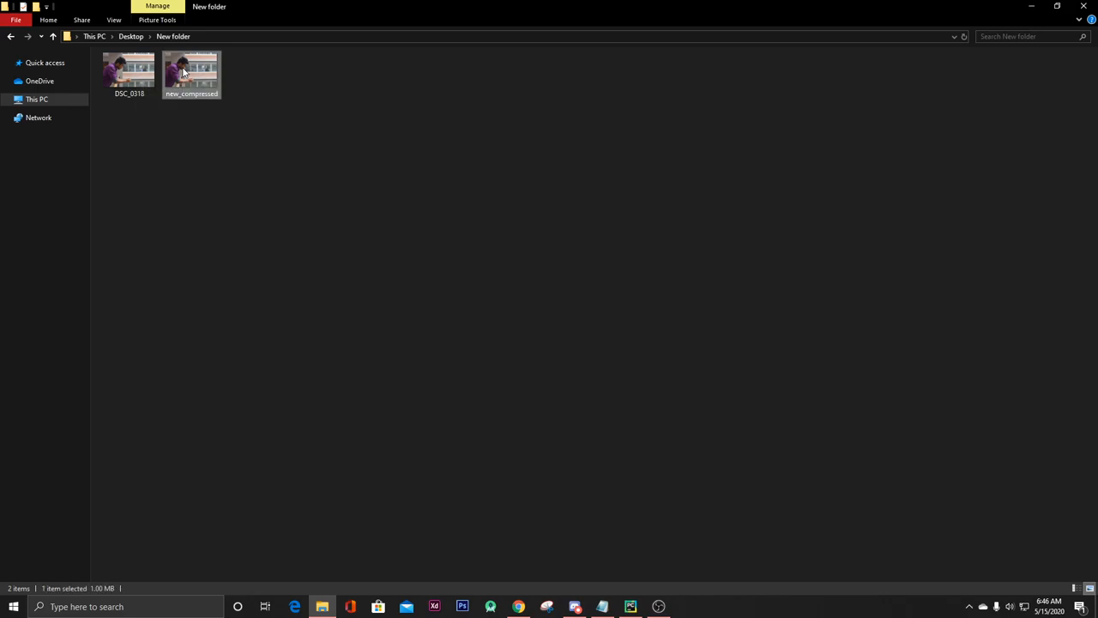
pyautogui.doubleClick(192, 74)
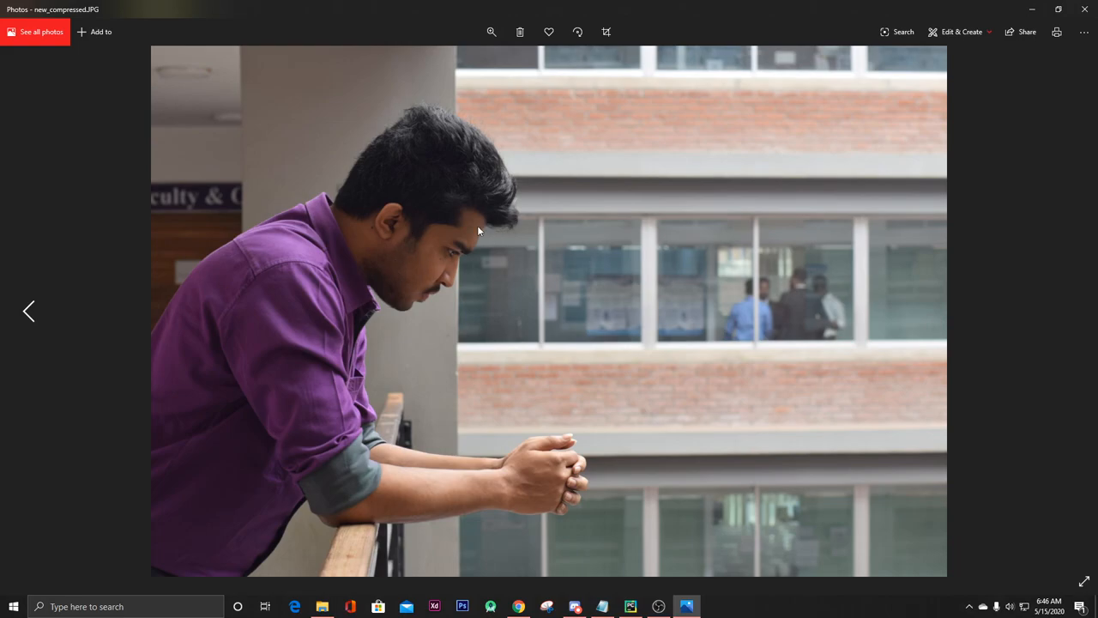
pyautogui.click(1070, 311)
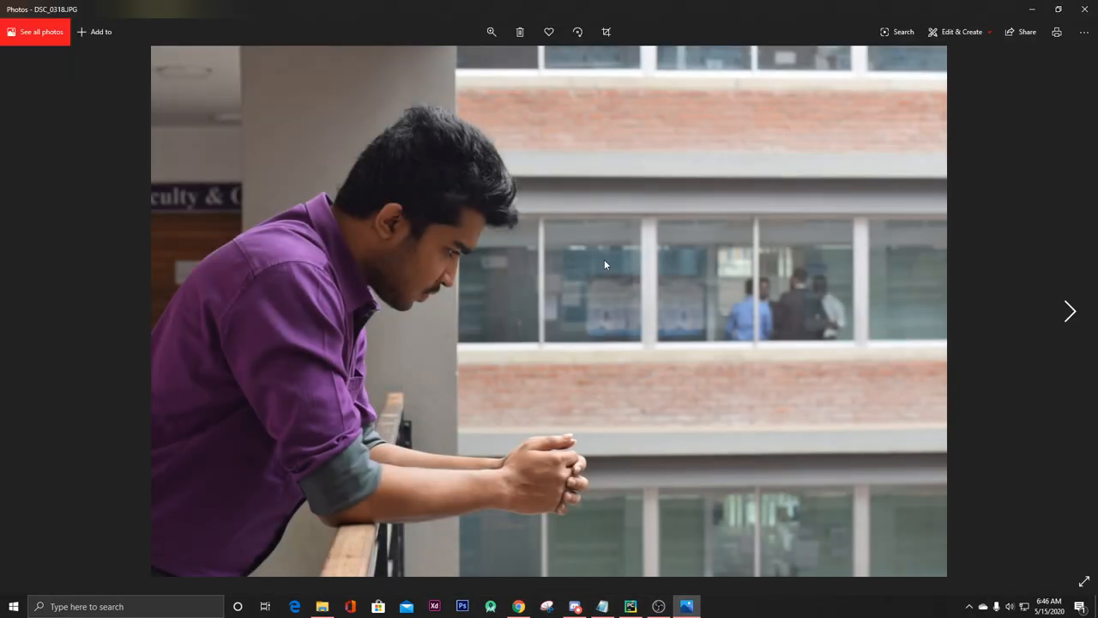